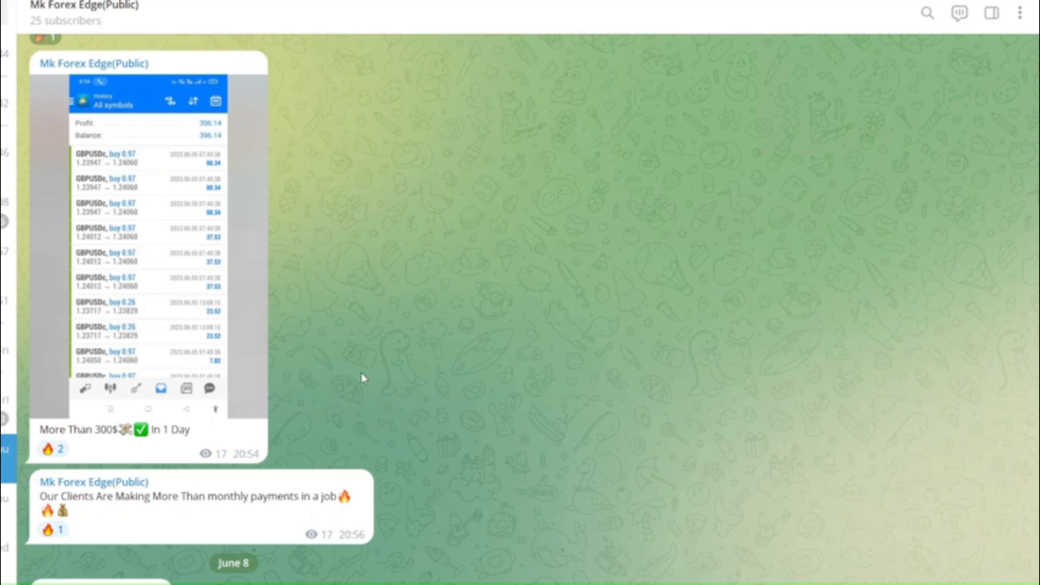
Scroll down through the Mk Forex Edge channel posts before switching to the EURUSD chart.
{"action": "scroll", "scroll_direction": "down", "scroll_amount": 3}
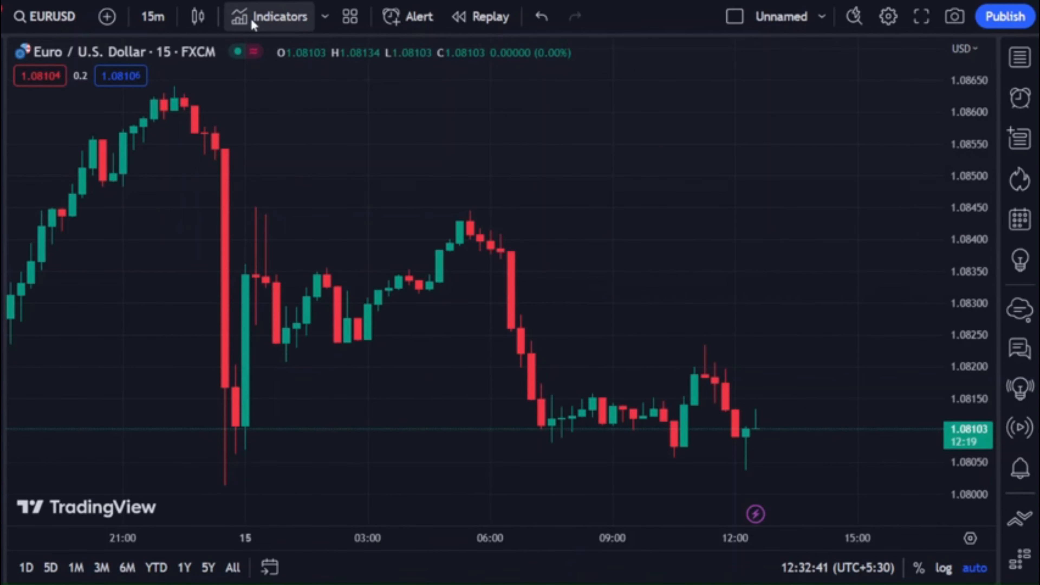
{"action": "left_click", "coordinate": [269, 16]}
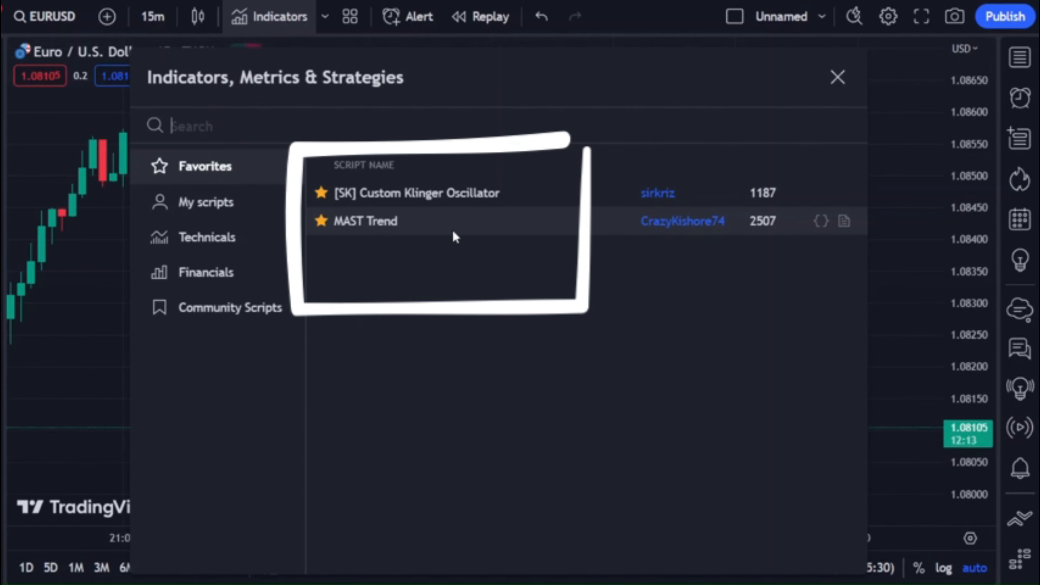
{"action": "mouse_move", "coordinate": [462, 212]}
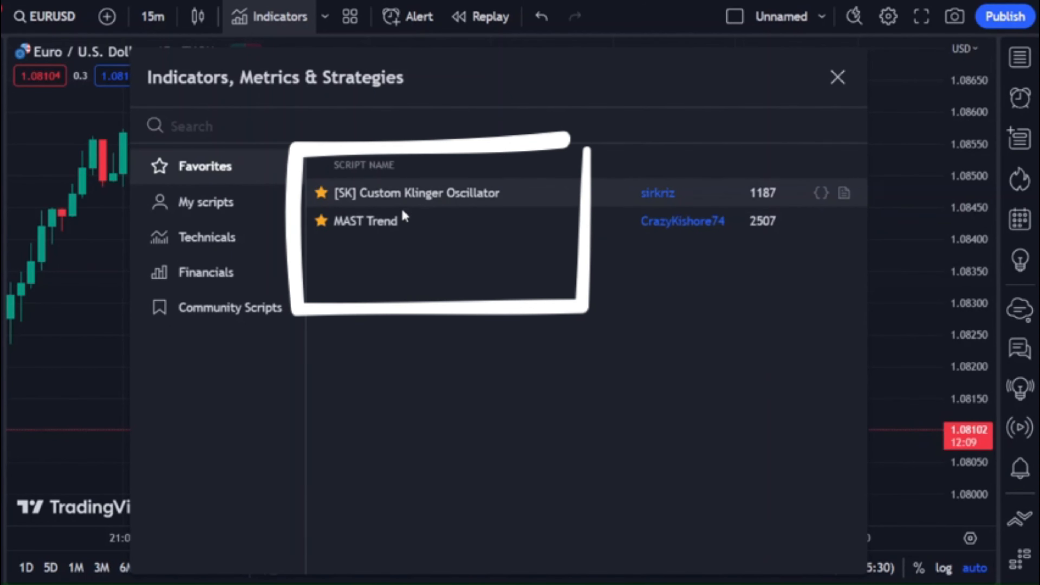
{"action": "mouse_move", "coordinate": [462, 236]}
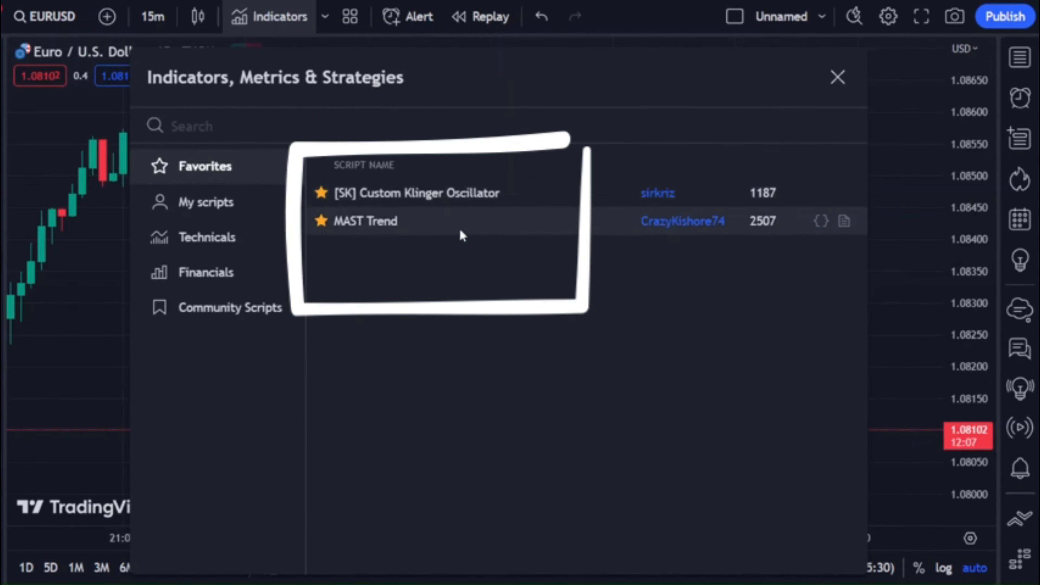
{"action": "mouse_move", "coordinate": [432, 183]}
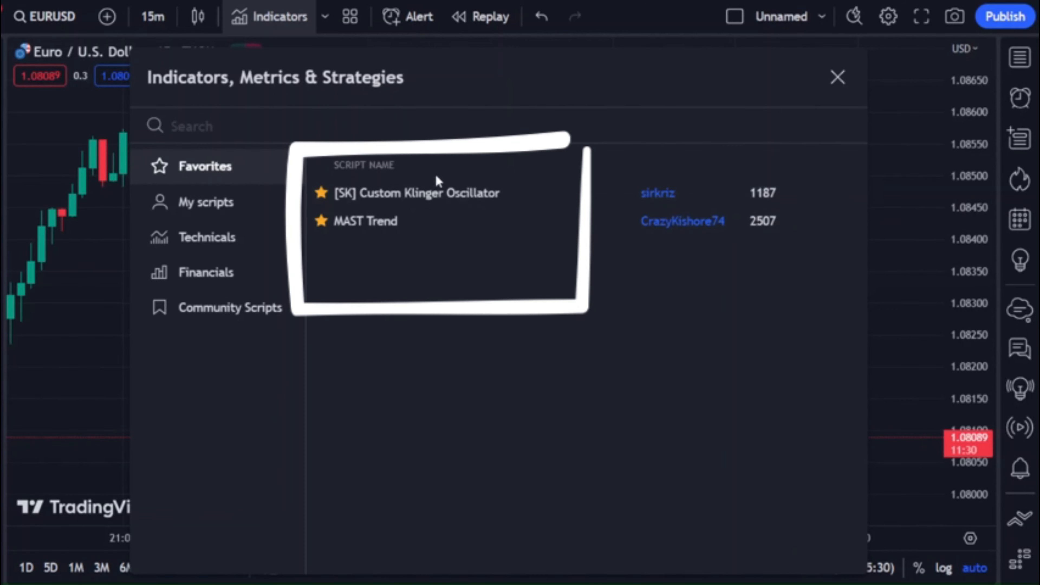
{"action": "mouse_move", "coordinate": [358, 295]}
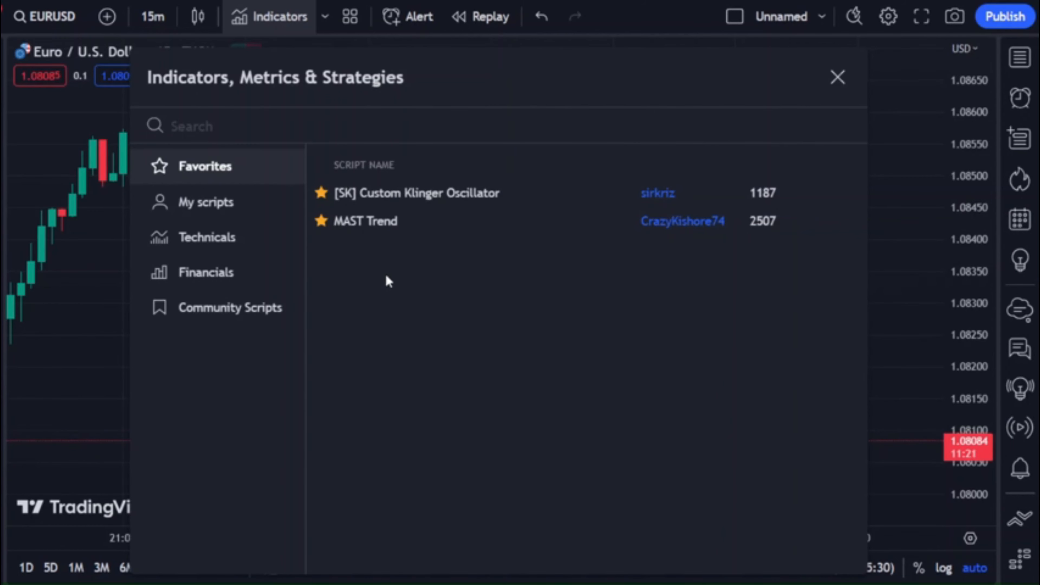
{"action": "mouse_move", "coordinate": [485, 181]}
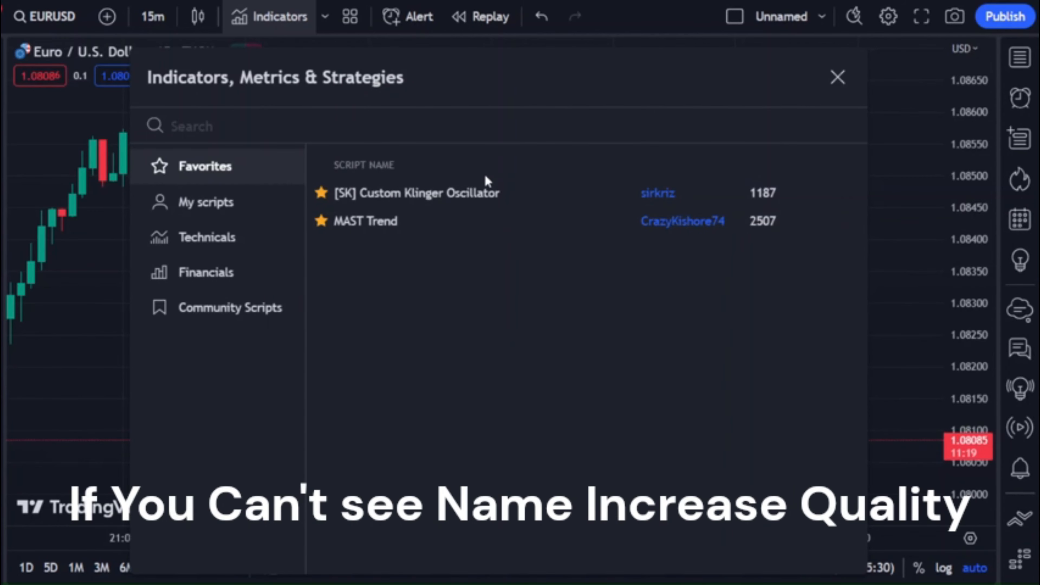
{"action": "mouse_move", "coordinate": [517, 166]}
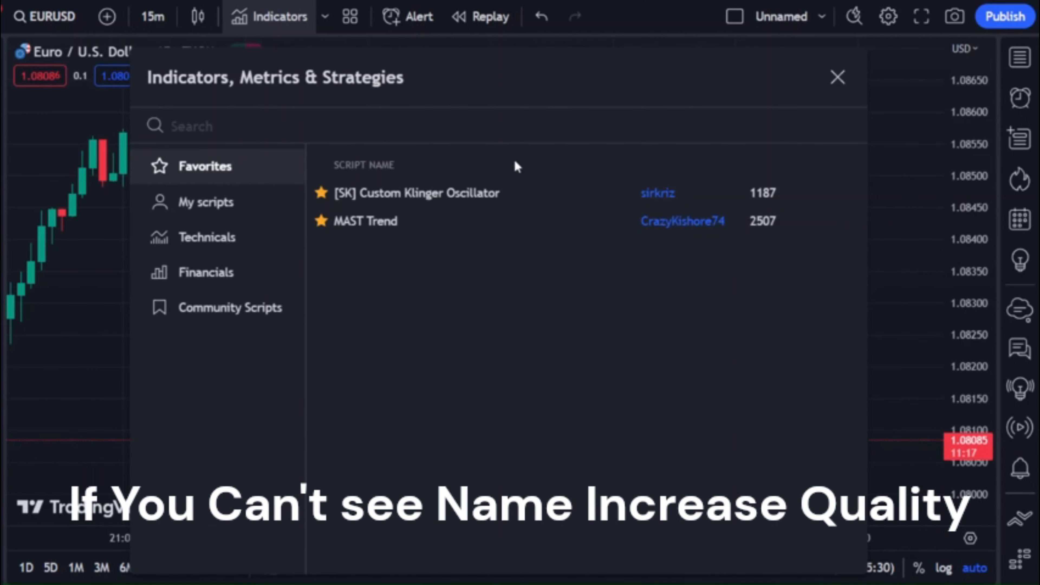
{"action": "mouse_move", "coordinate": [506, 152]}
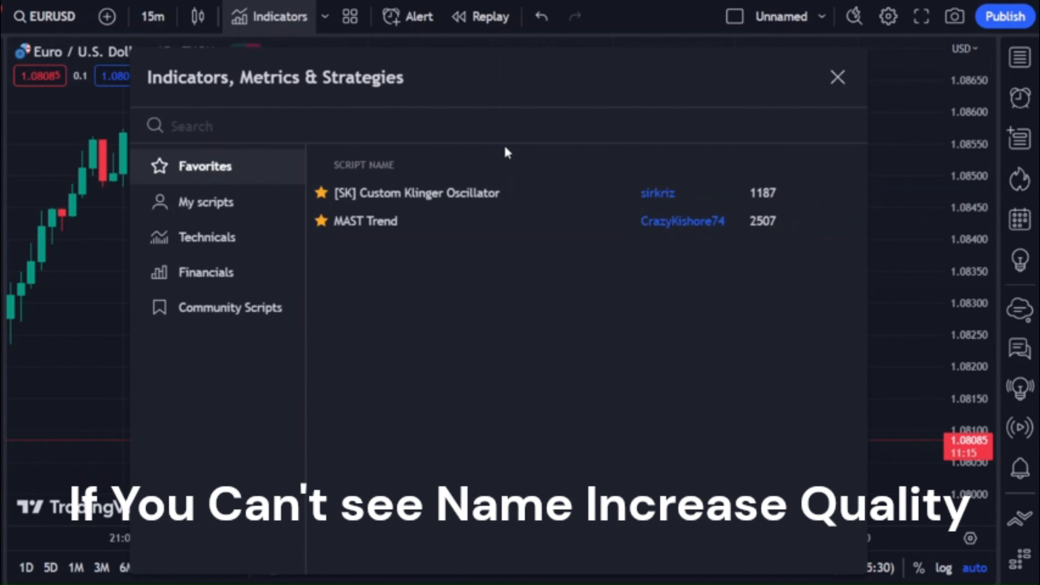
{"action": "mouse_move", "coordinate": [452, 202]}
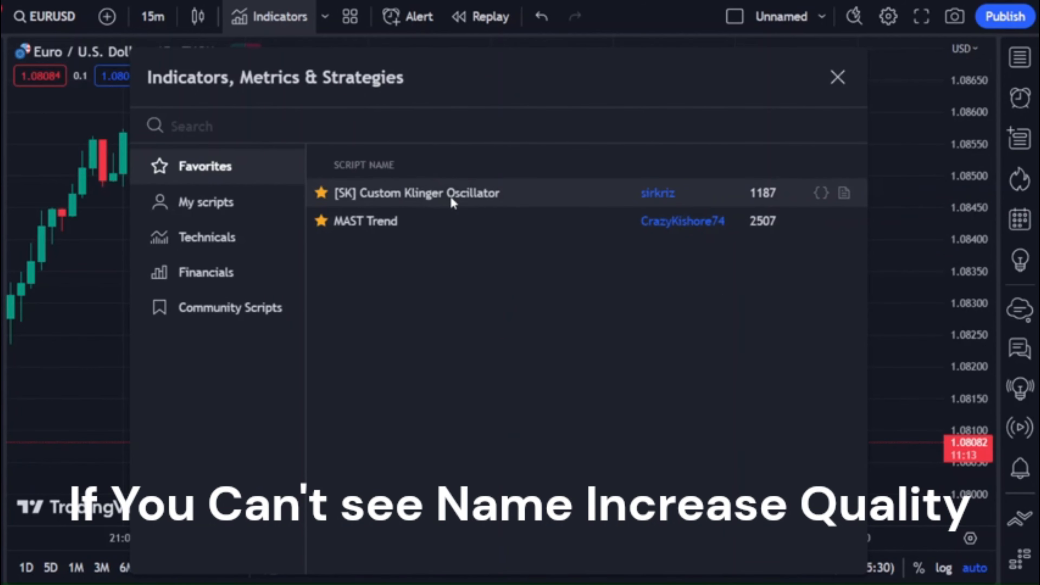
{"action": "mouse_move", "coordinate": [519, 294]}
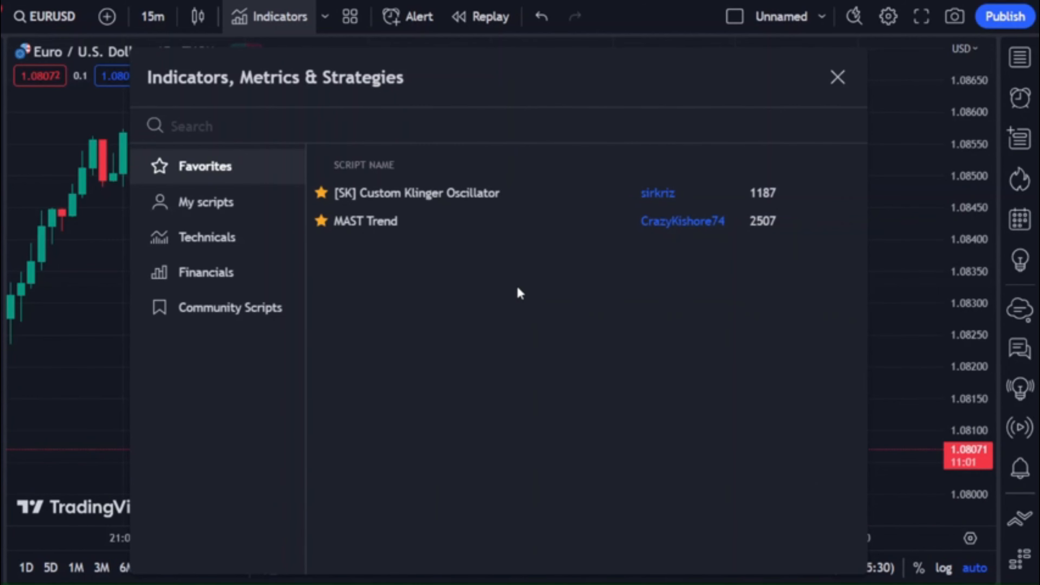
{"action": "mouse_move", "coordinate": [802, 101]}
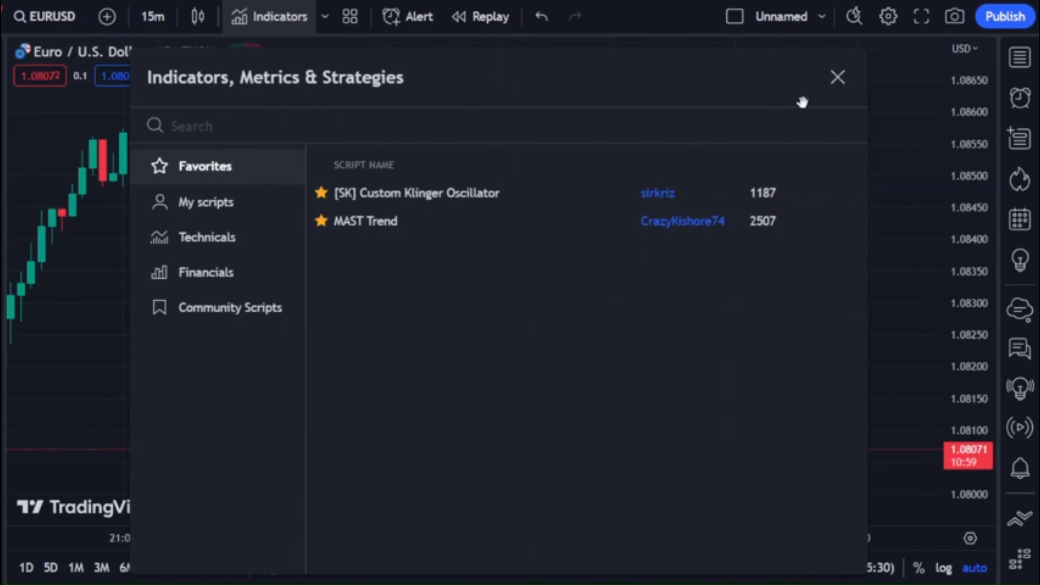
{"action": "left_click", "coordinate": [837, 77]}
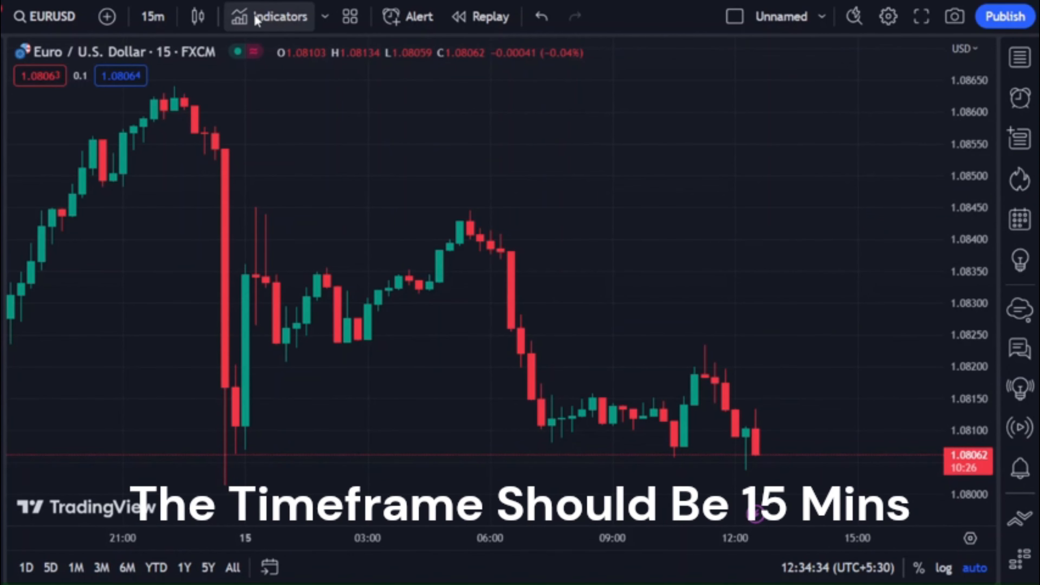
Search the indicators list for [SK] and add the Custom Klinger Oscillator.
{"action": "left_click", "coordinate": [278, 16]}
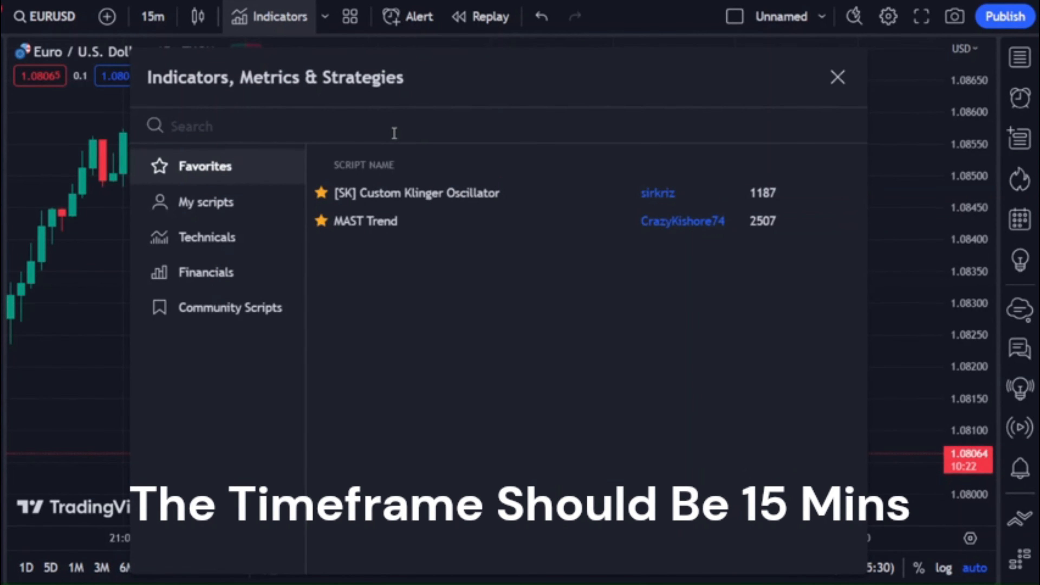
{"action": "type", "text": "[SK]"}
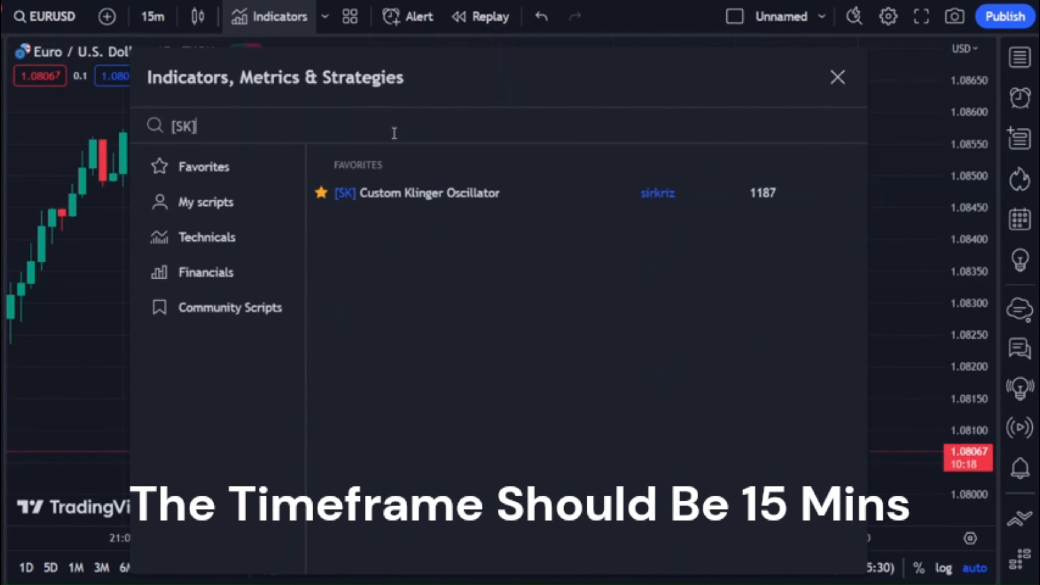
{"action": "type", "text": "Custom"}
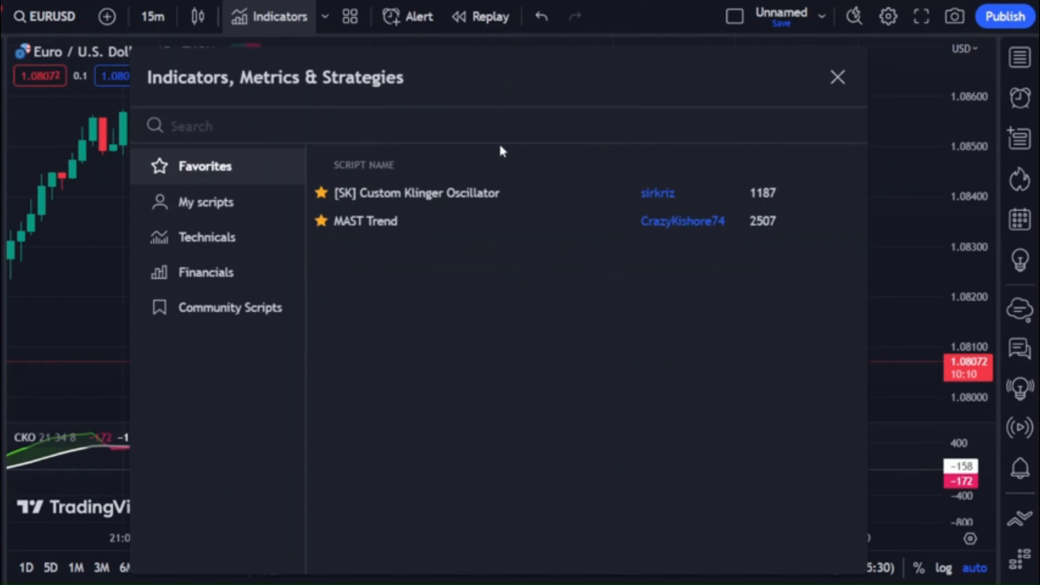
Search MAST and add the MAST Trend indicator to the EURUSD chart.
{"action": "type", "text": "MAST"}
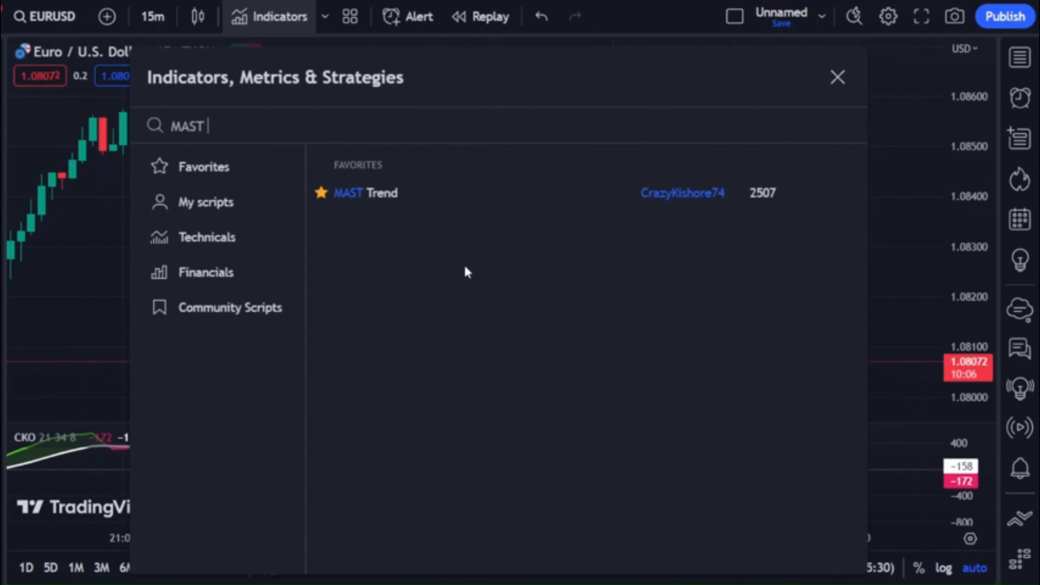
{"action": "left_click", "coordinate": [366, 192]}
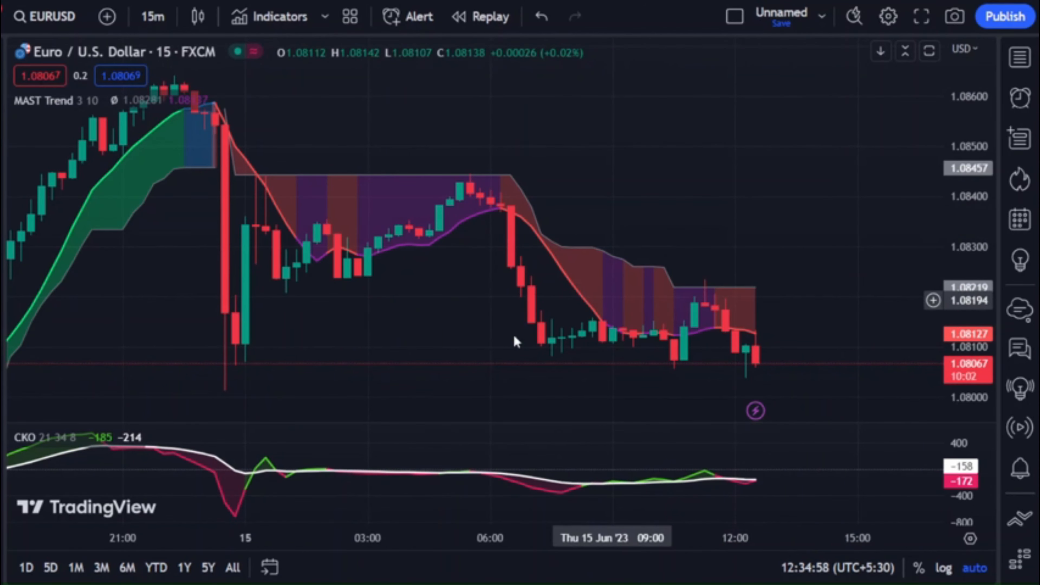
{"action": "scroll", "scroll_direction": "left", "scroll_amount": 3}
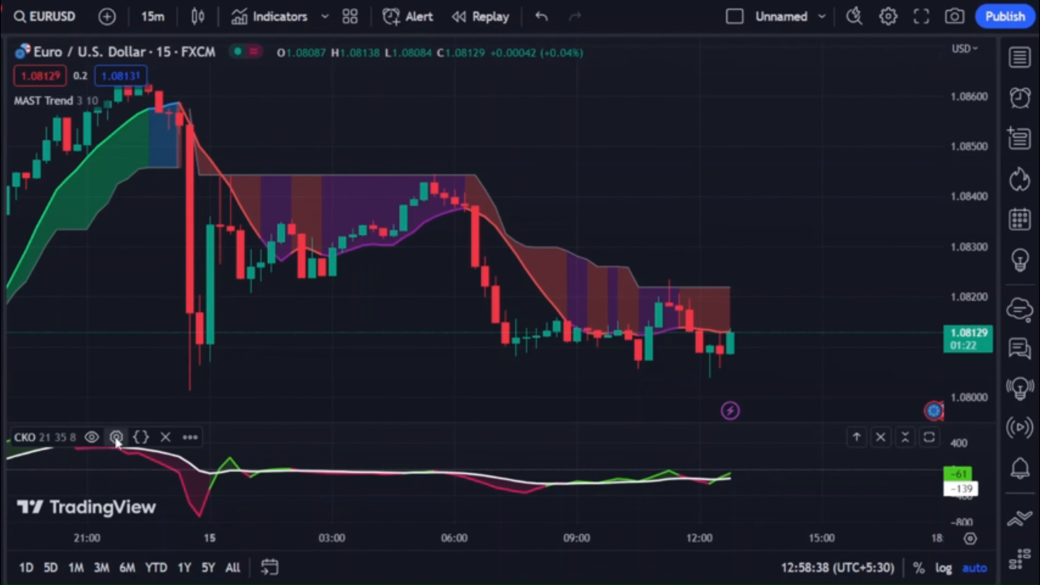
Set the Klinger Oscillator to Length 1 of 20, Length 2 of 34 and Signal 7.
{"action": "left_click", "coordinate": [116, 437]}
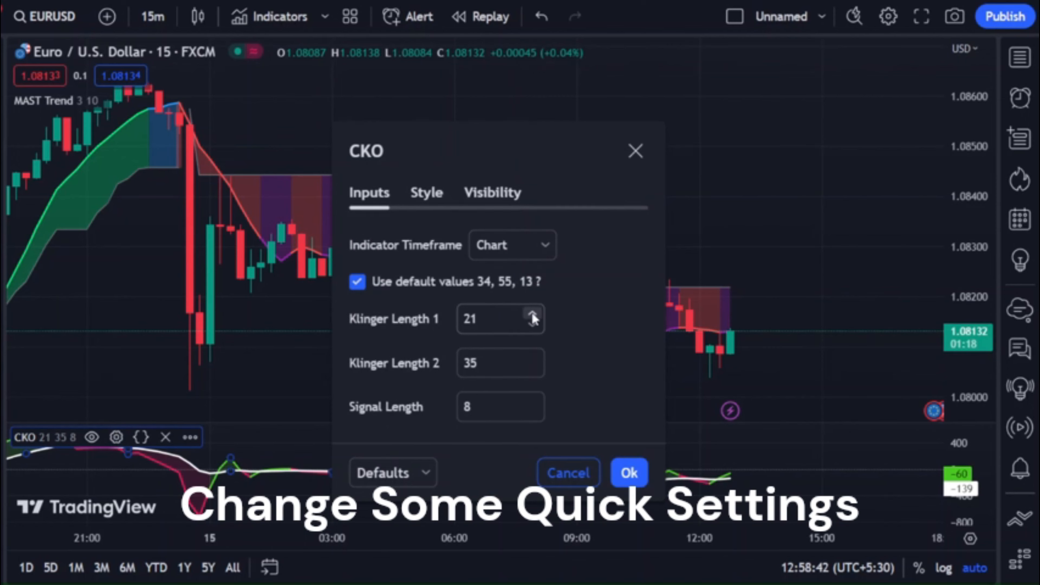
{"action": "left_click", "coordinate": [533, 325]}
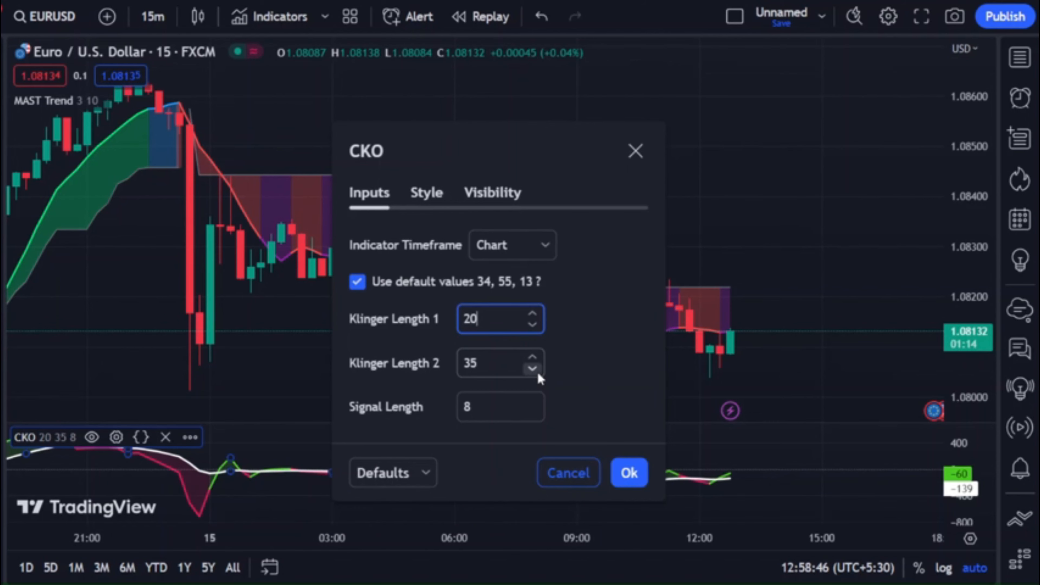
{"action": "left_click", "coordinate": [531, 369]}
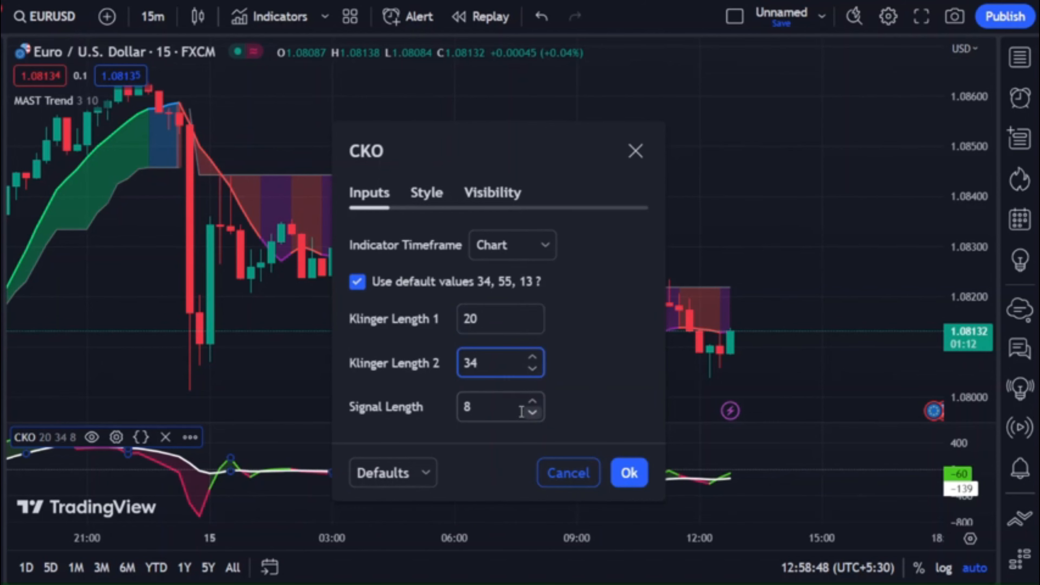
{"action": "left_click", "coordinate": [500, 406]}
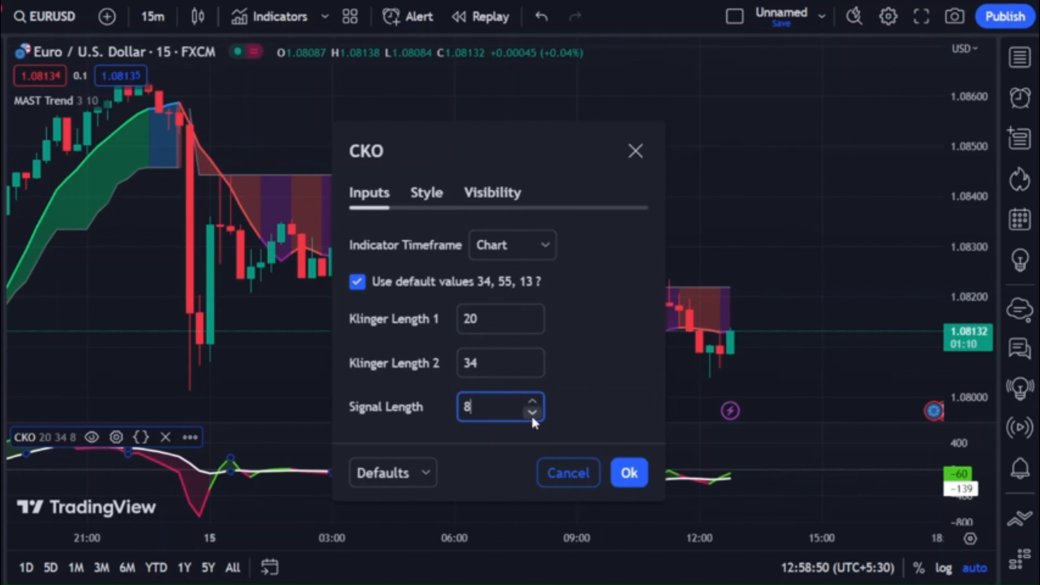
{"action": "left_click", "coordinate": [533, 413]}
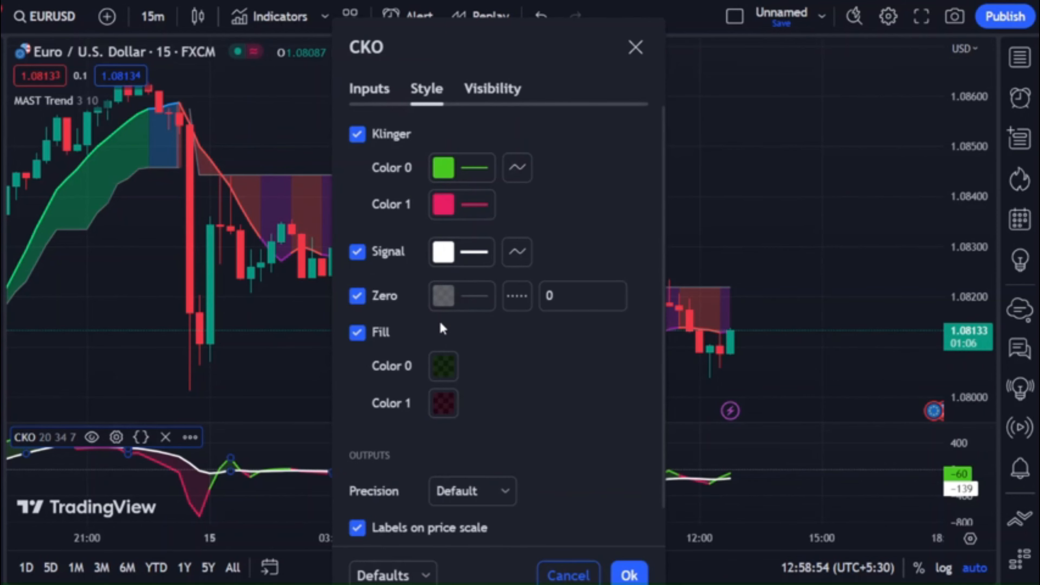
Hide the oscillator's values in the status line and confirm the settings.
{"action": "scroll", "scroll_direction": "down", "scroll_amount": 3}
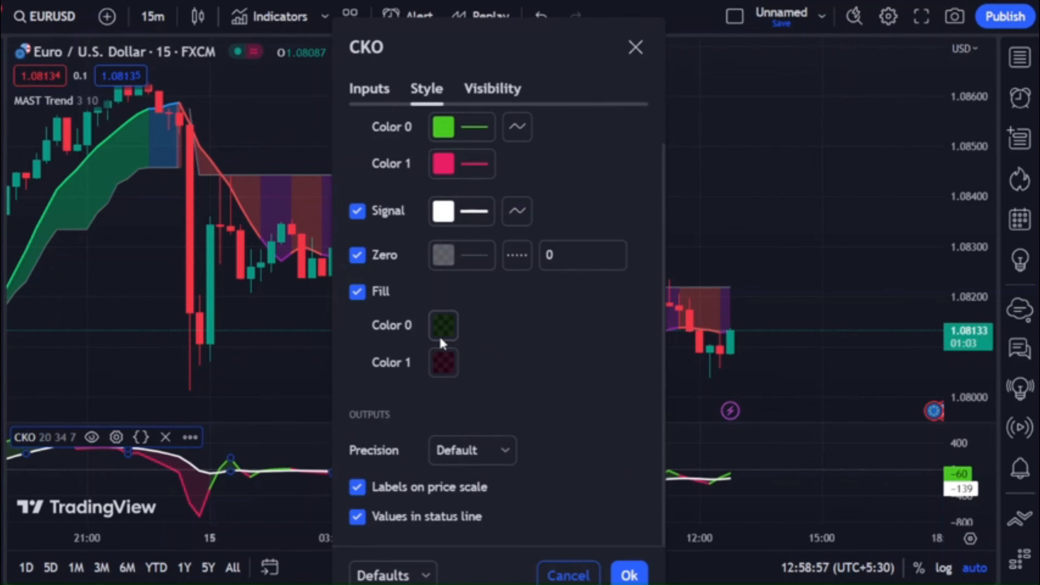
{"action": "left_click", "coordinate": [358, 516]}
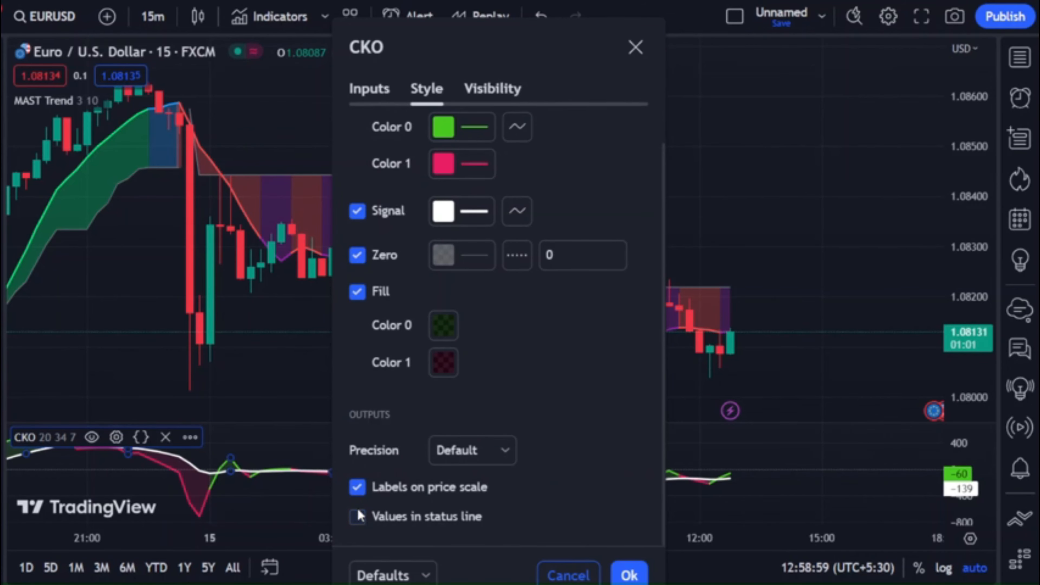
{"action": "left_click", "coordinate": [627, 573]}
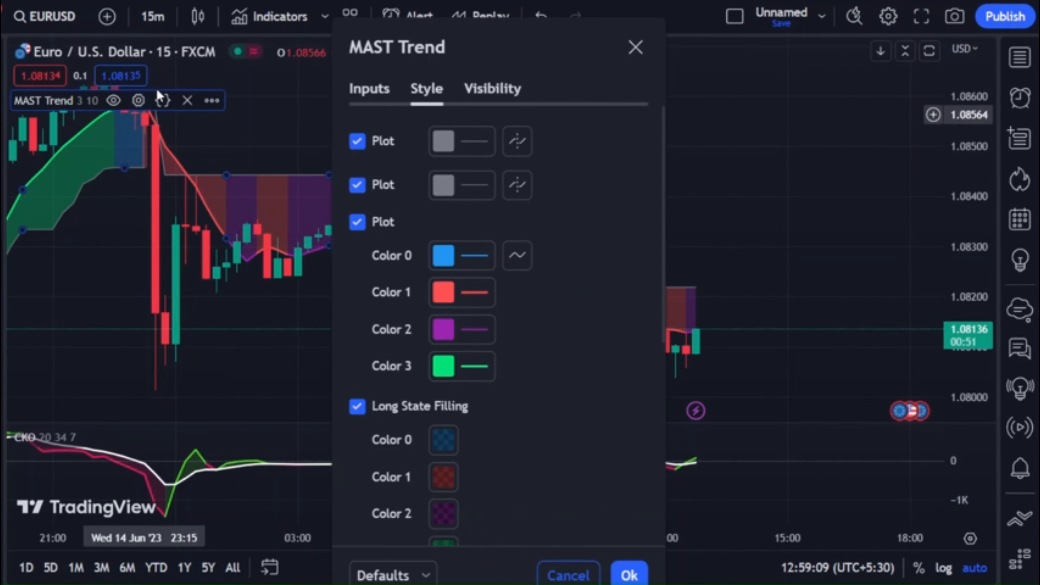
Set MAST Trend's multiplier to 4 and length to 8 on the Inputs settings.
{"action": "left_click", "coordinate": [369, 88]}
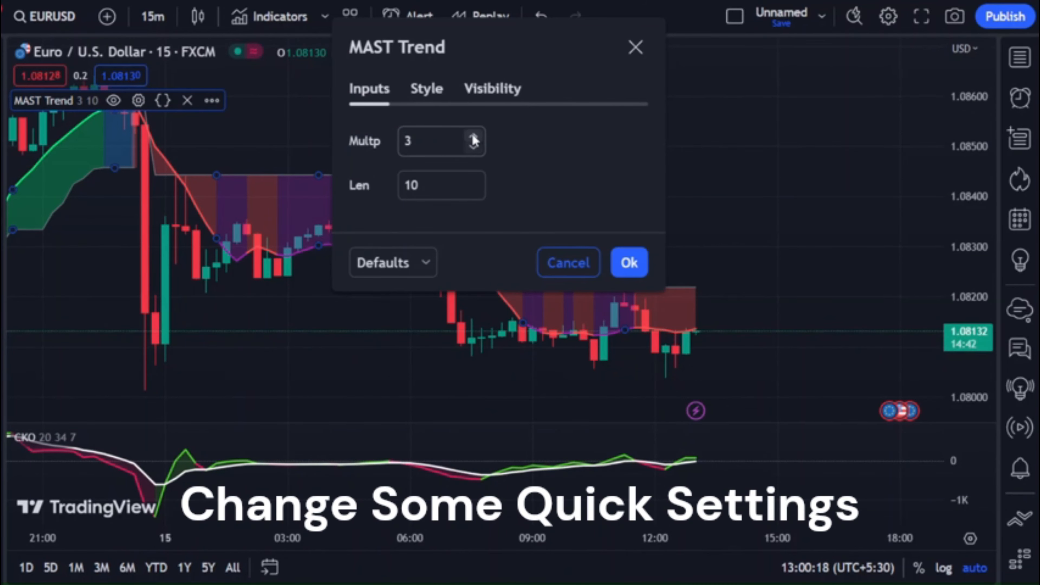
{"action": "left_click", "coordinate": [473, 137]}
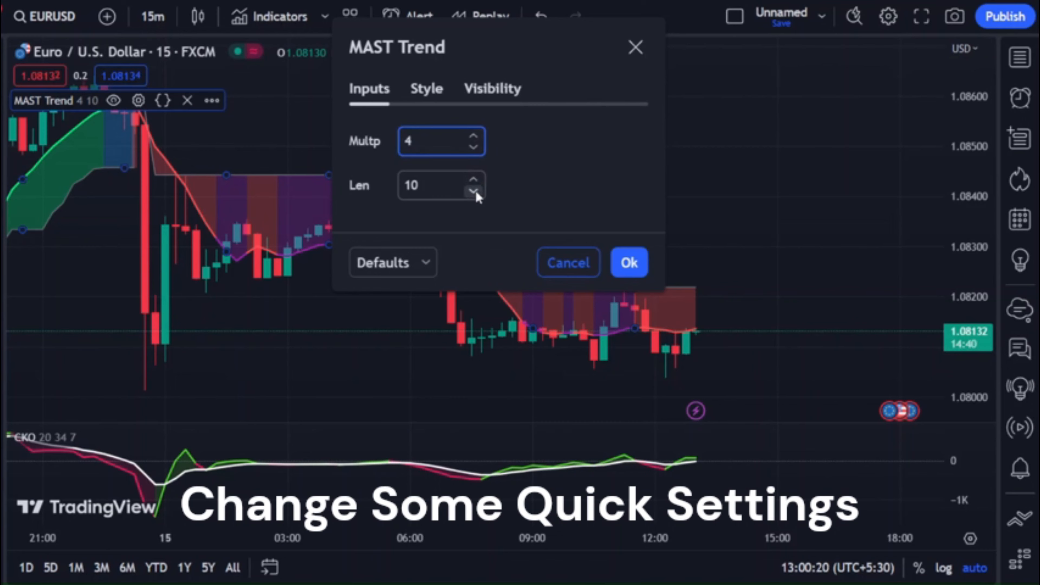
{"action": "left_click", "coordinate": [426, 88]}
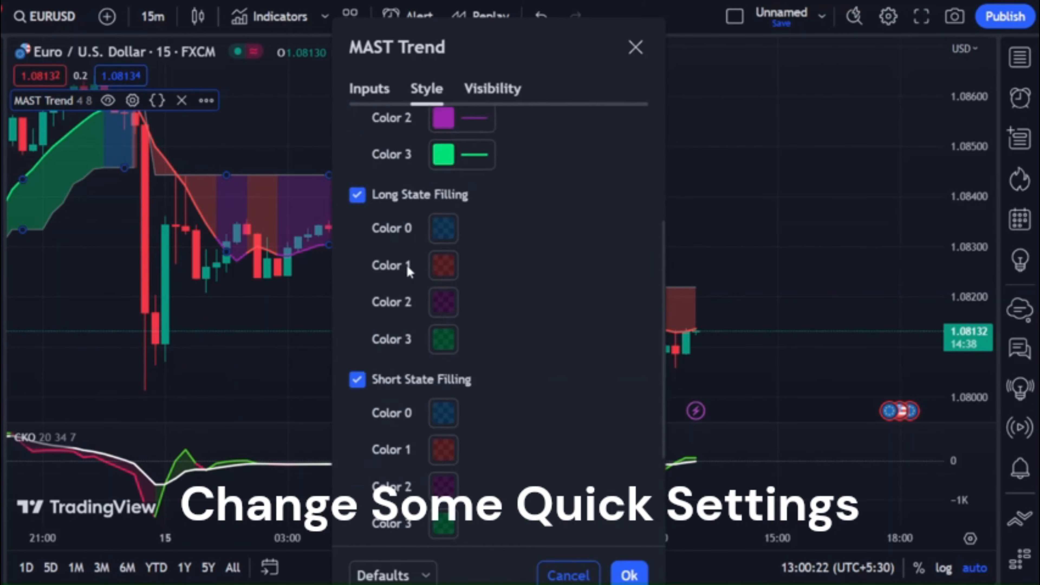
{"action": "scroll", "scroll_direction": "down", "scroll_amount": 3}
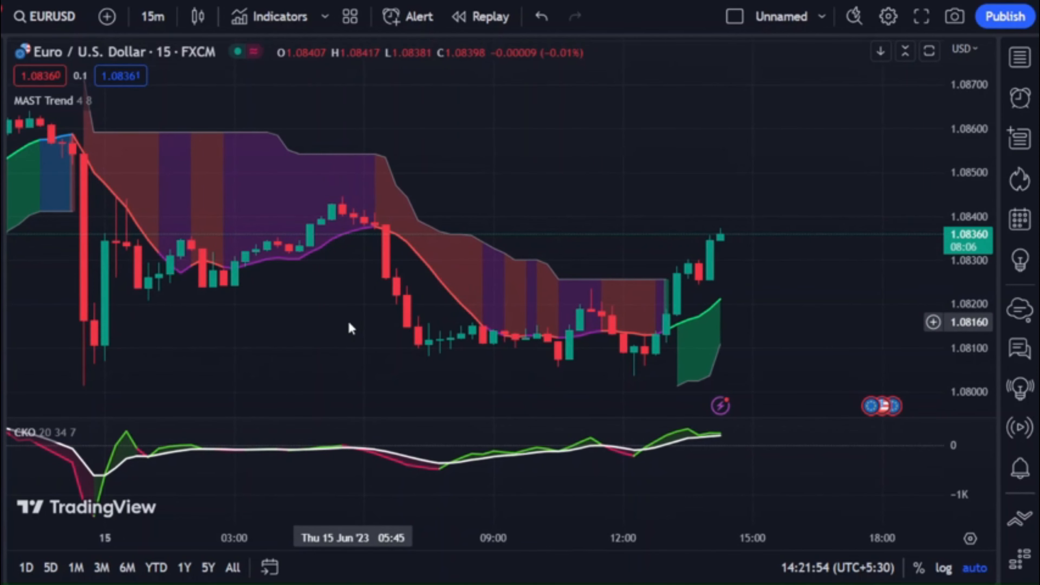
{"action": "mouse_move", "coordinate": [390, 206]}
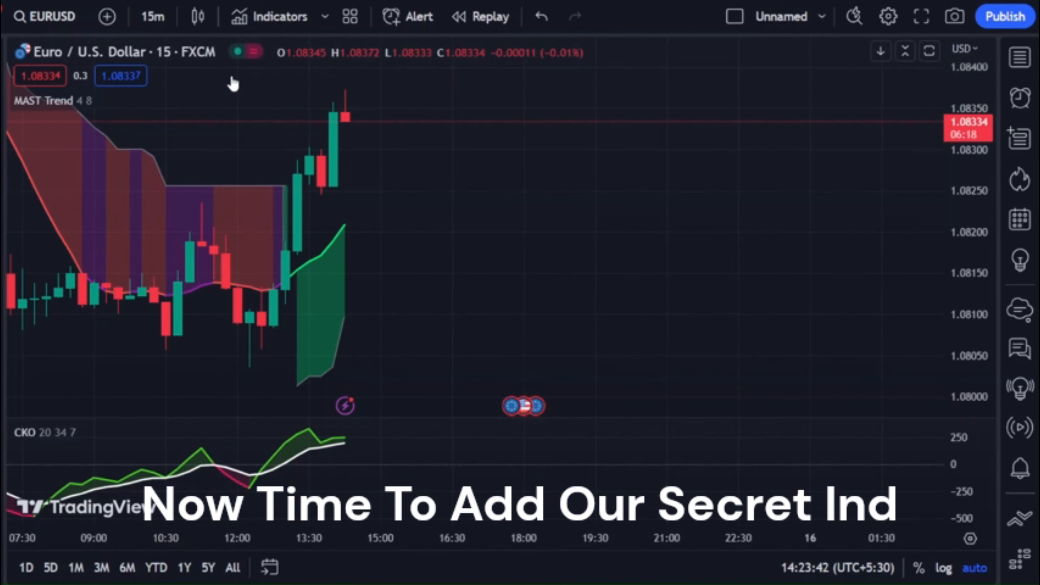
Search 'ma' and add the Moving Average indicator, then close the search.
{"action": "left_click", "coordinate": [278, 16]}
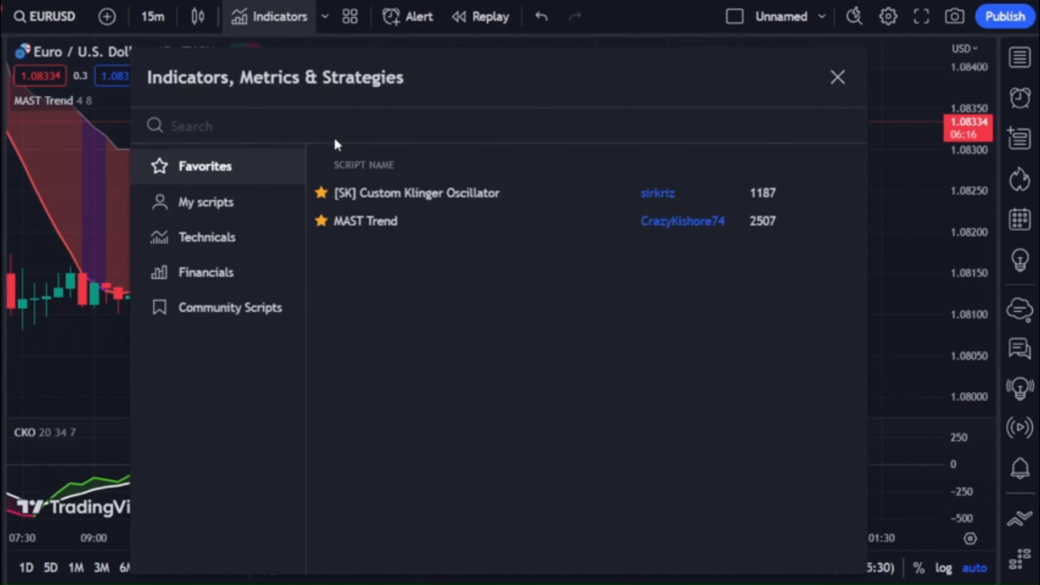
{"action": "type", "text": "ma"}
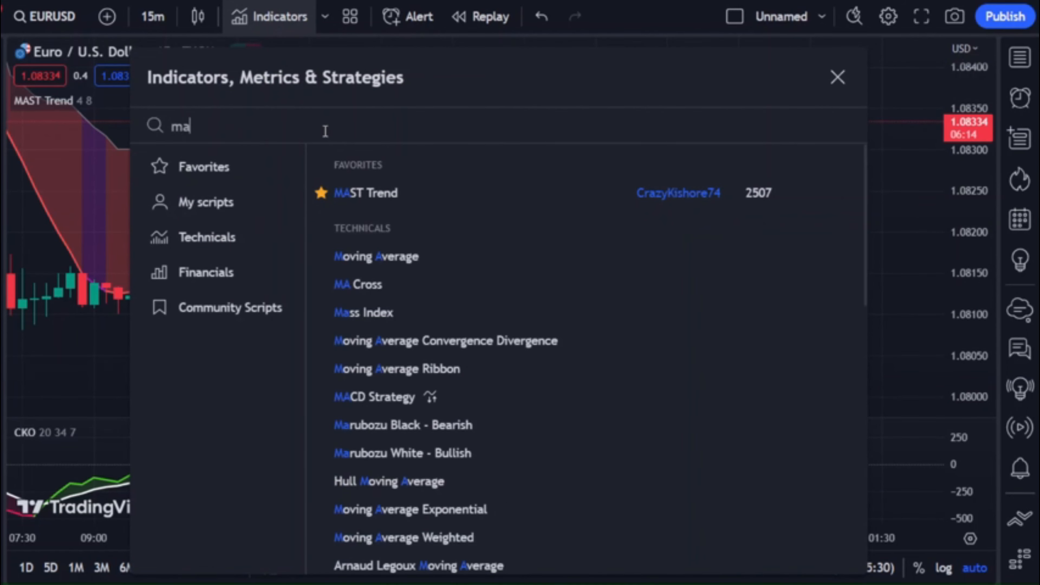
{"action": "mouse_move", "coordinate": [482, 259]}
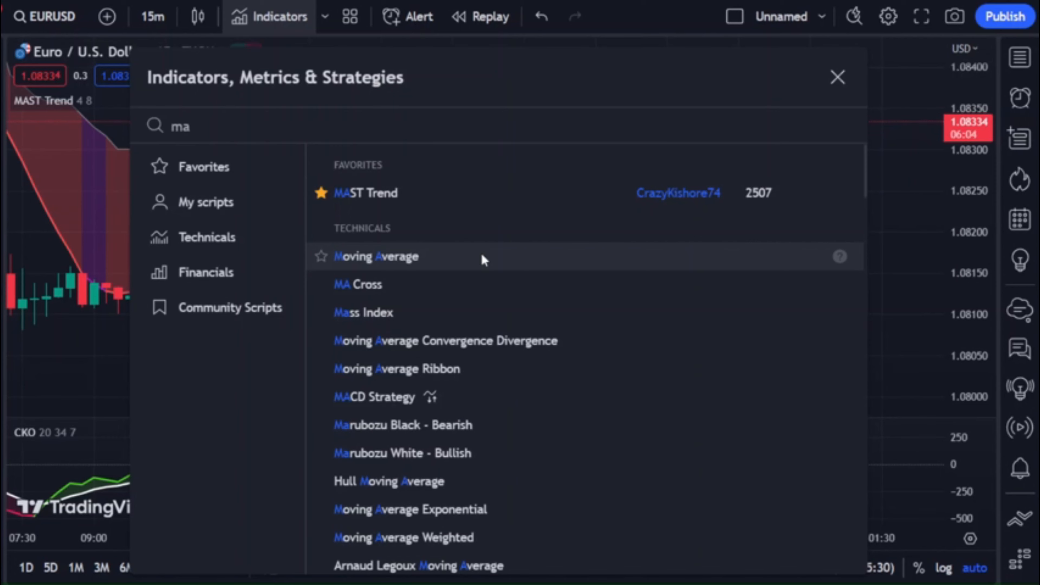
{"action": "mouse_move", "coordinate": [445, 263]}
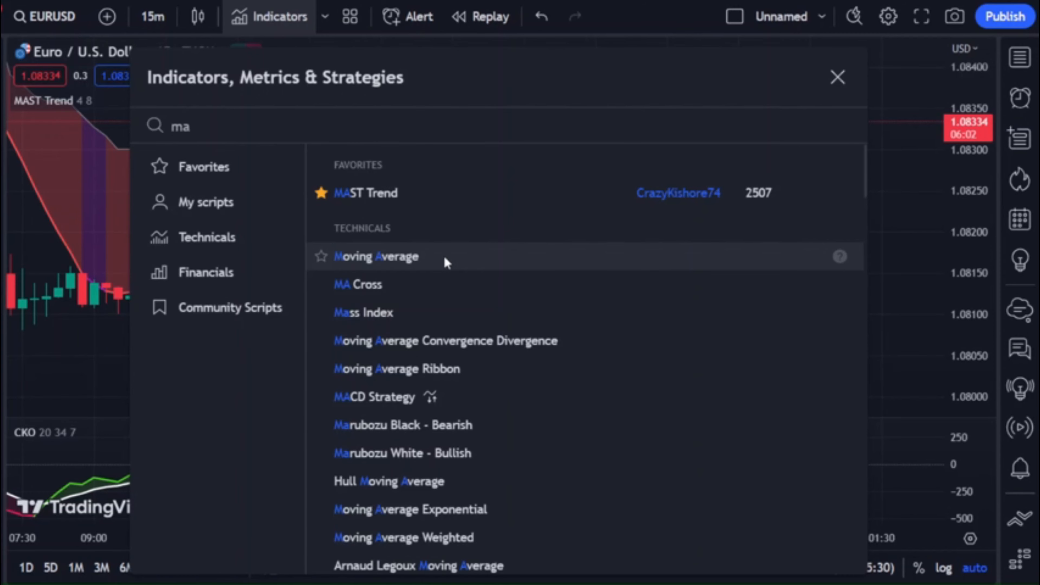
{"action": "left_click", "coordinate": [376, 256]}
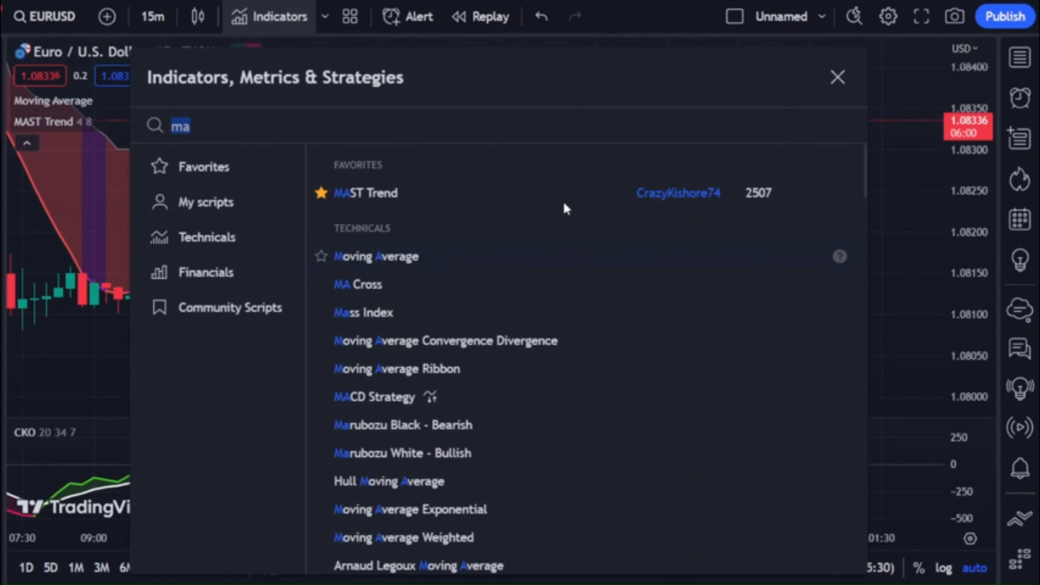
{"action": "left_click", "coordinate": [376, 256]}
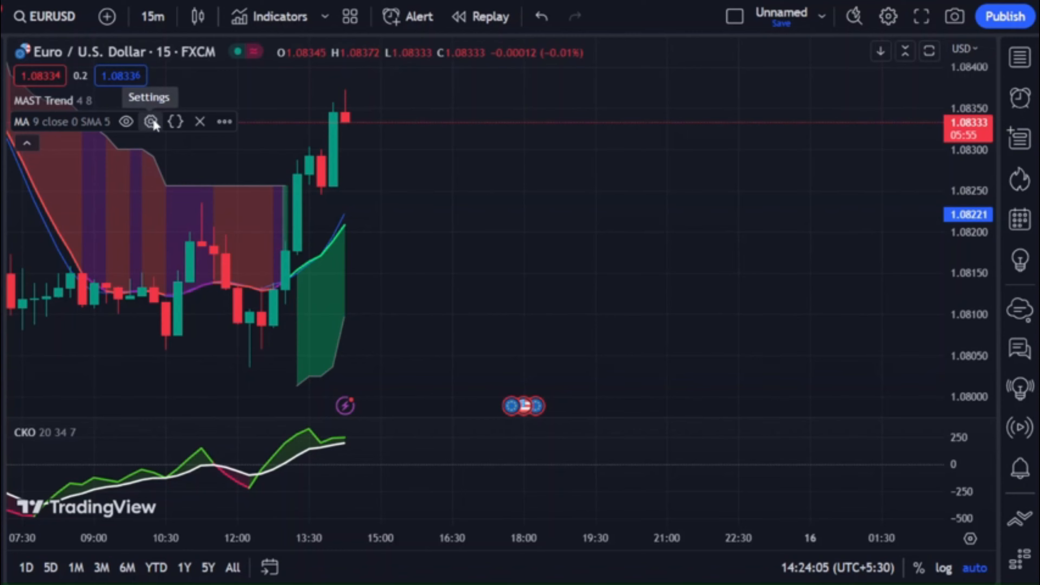
Set the moving average to length 50, offset 8, smoothing length 50 on a 15-minute timeframe.
{"action": "left_click", "coordinate": [151, 121]}
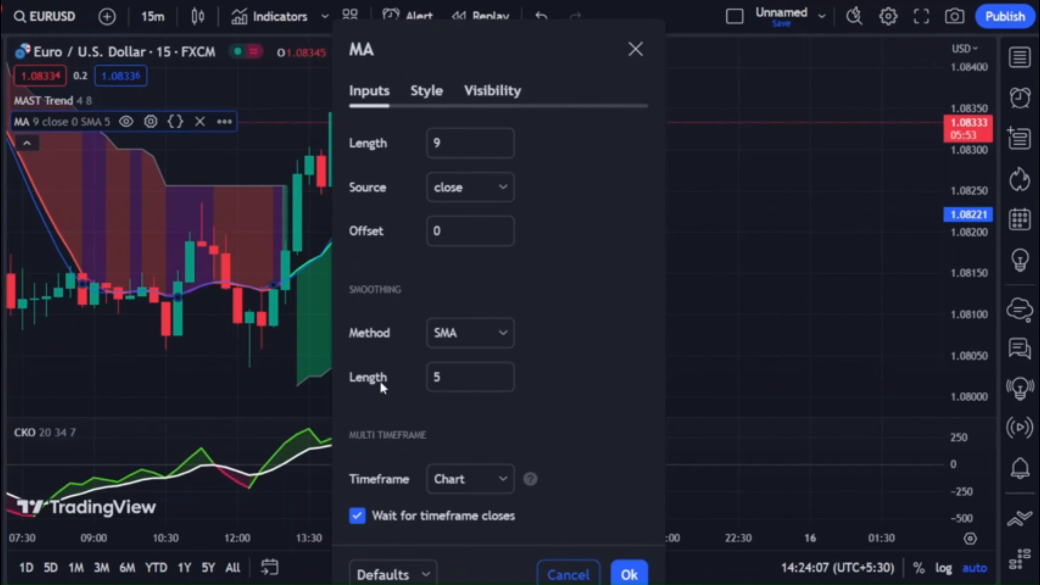
{"action": "mouse_move", "coordinate": [483, 314]}
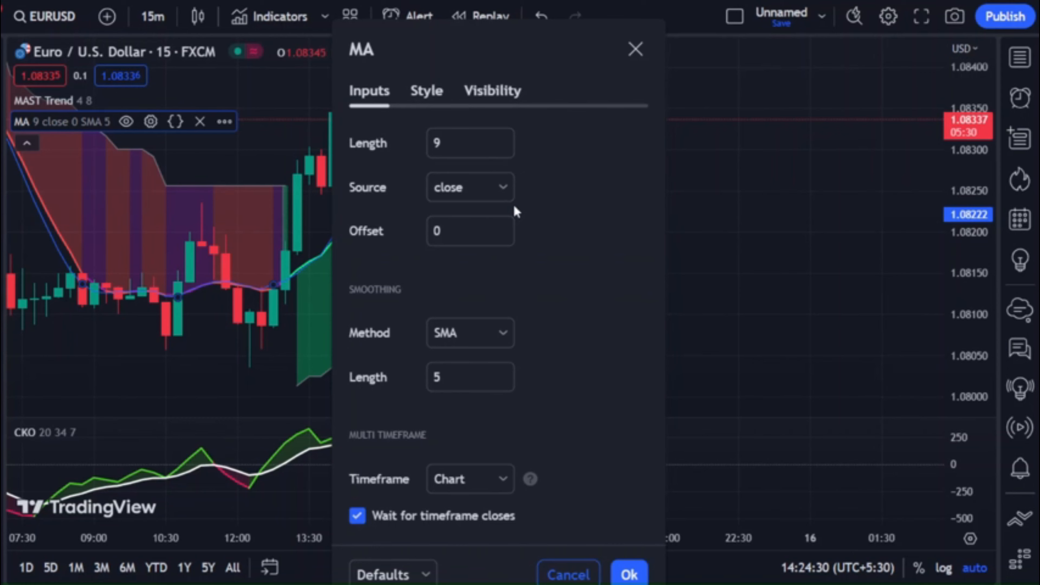
{"action": "mouse_move", "coordinate": [436, 323]}
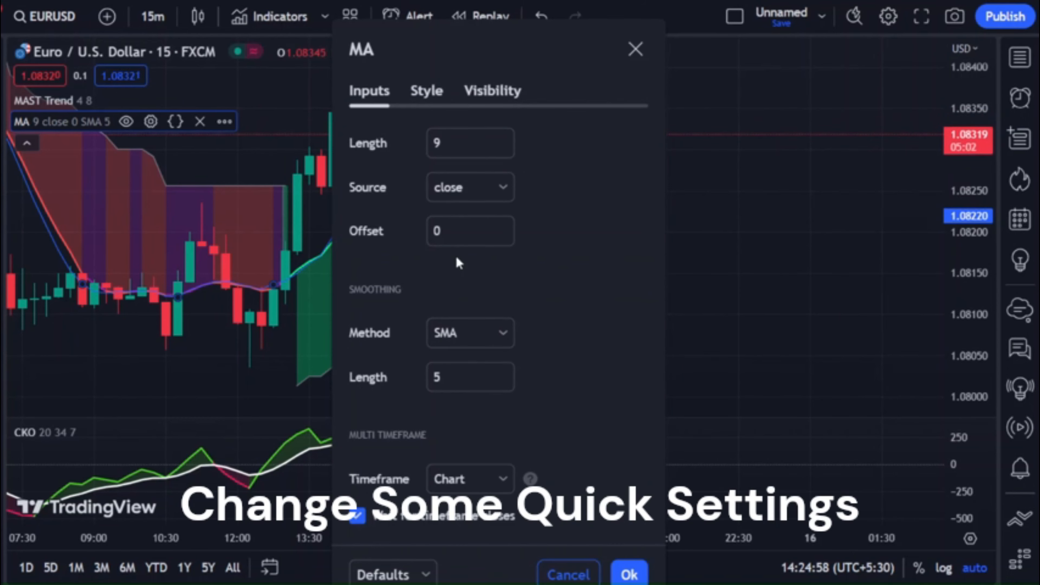
{"action": "left_click", "coordinate": [470, 143]}
{"action": "type", "text": "50"}
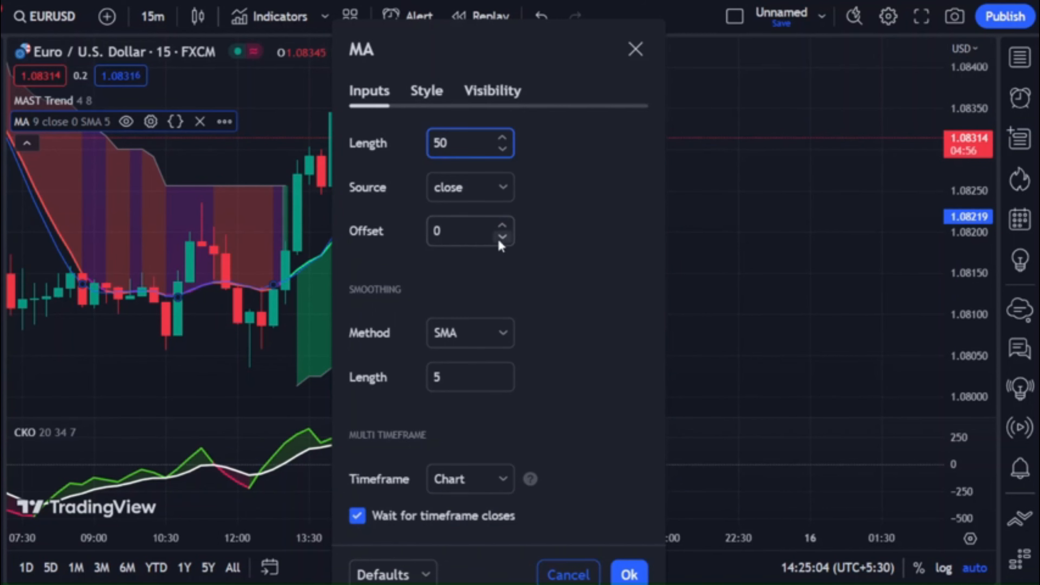
{"action": "left_click", "coordinate": [464, 231]}
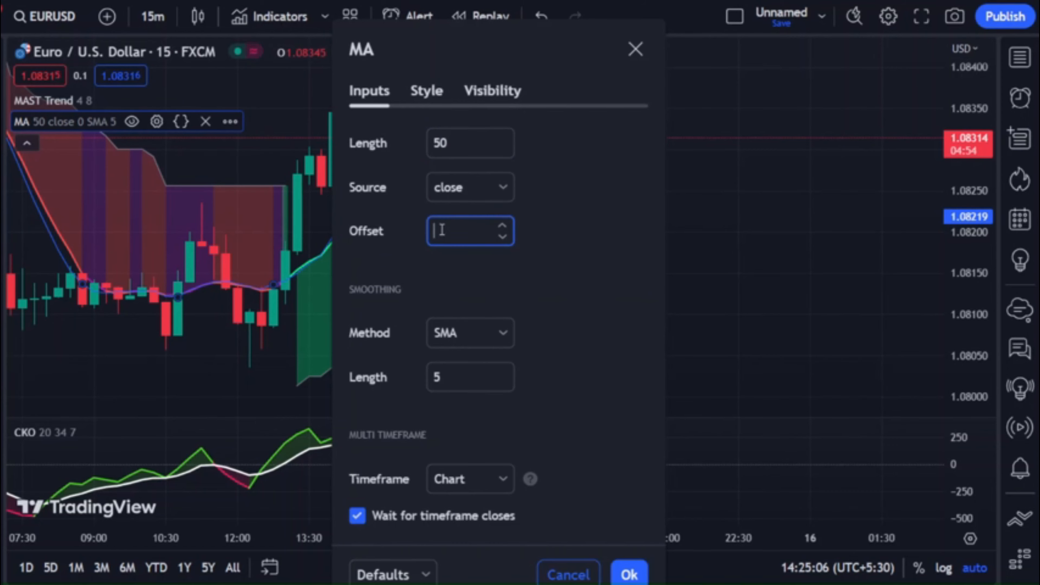
{"action": "type", "text": "15"}
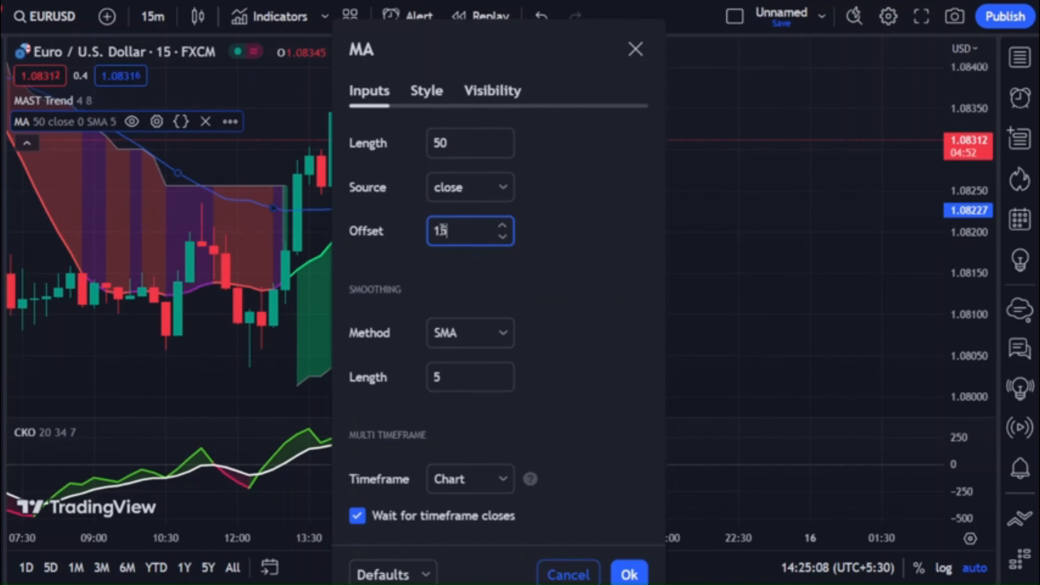
{"action": "left_click", "coordinate": [470, 377]}
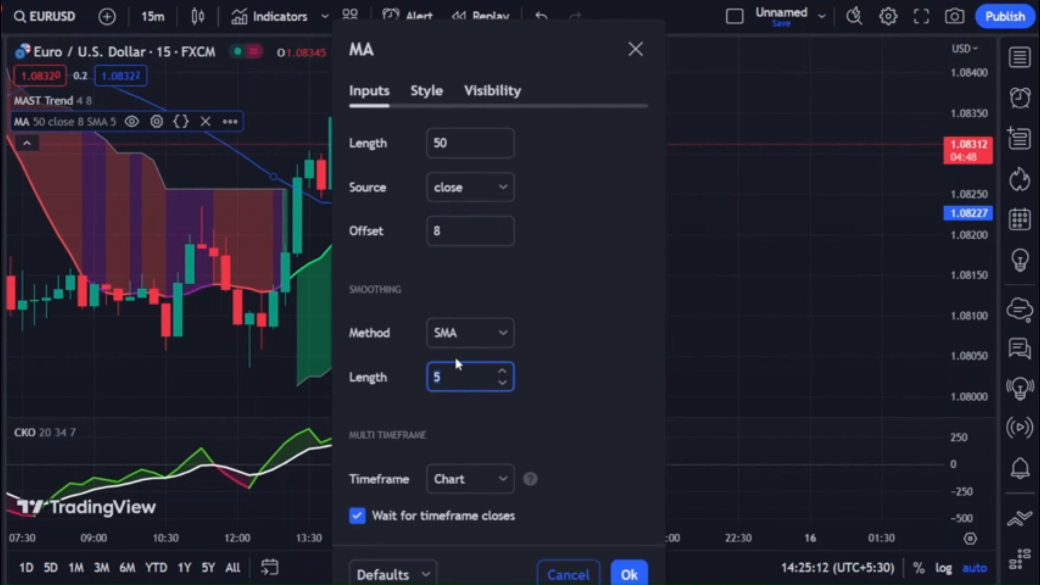
{"action": "left_click", "coordinate": [469, 478]}
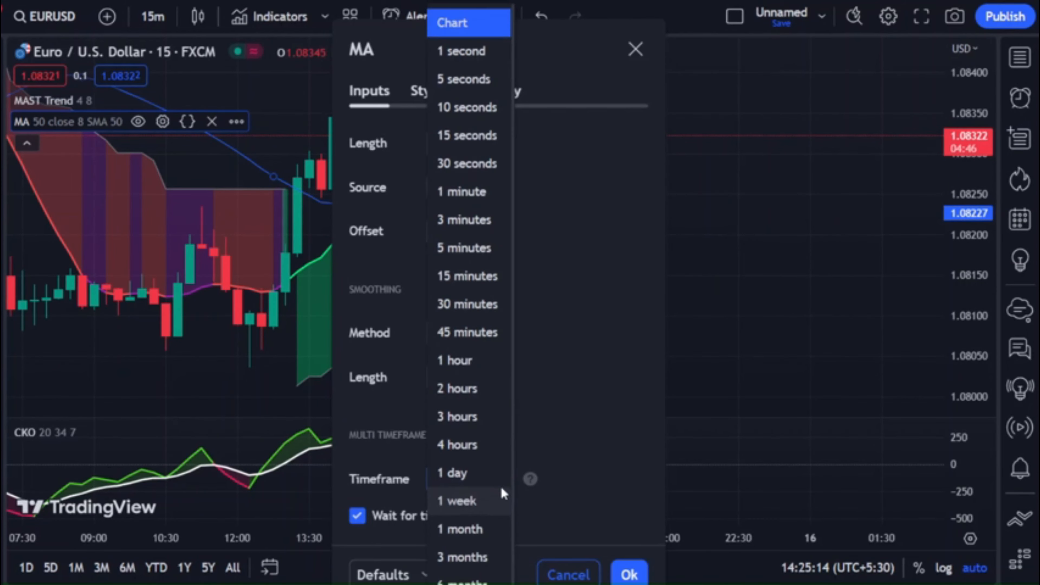
{"action": "mouse_move", "coordinate": [466, 275]}
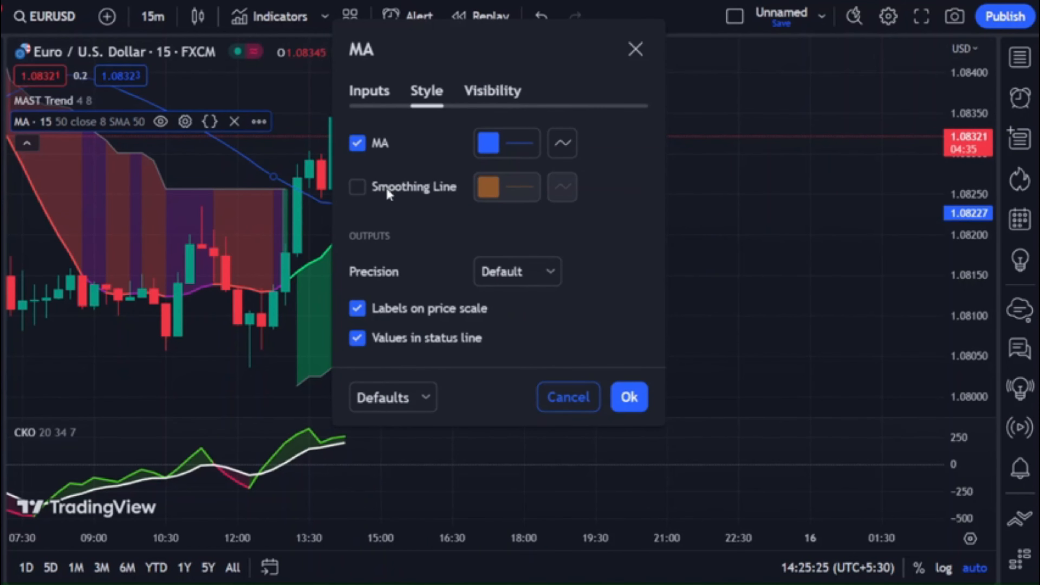
Turn on the smoothing line and make the moving average line white at the thickest width.
{"action": "left_click", "coordinate": [357, 187]}
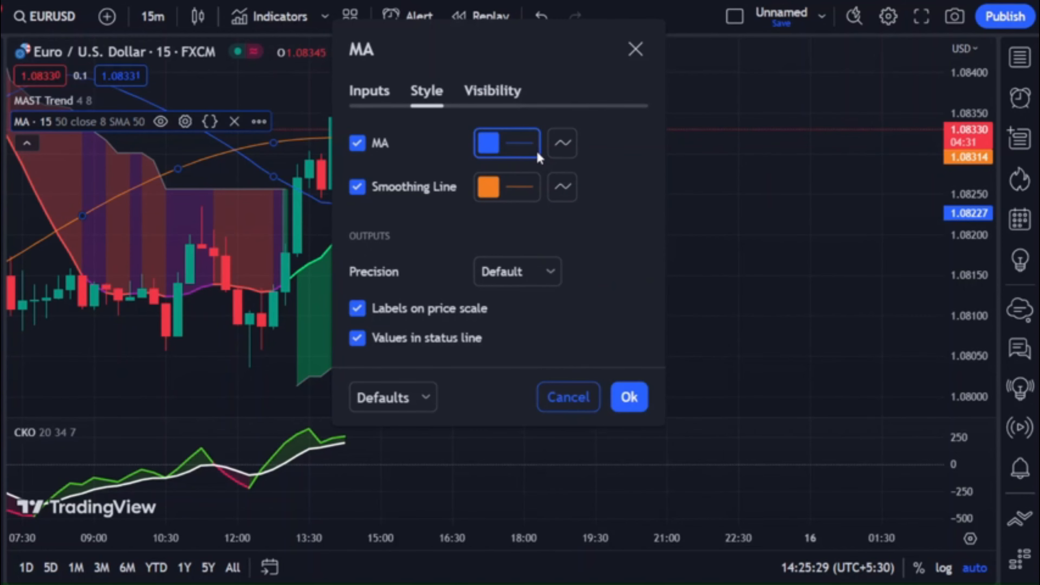
{"action": "left_click", "coordinate": [488, 143]}
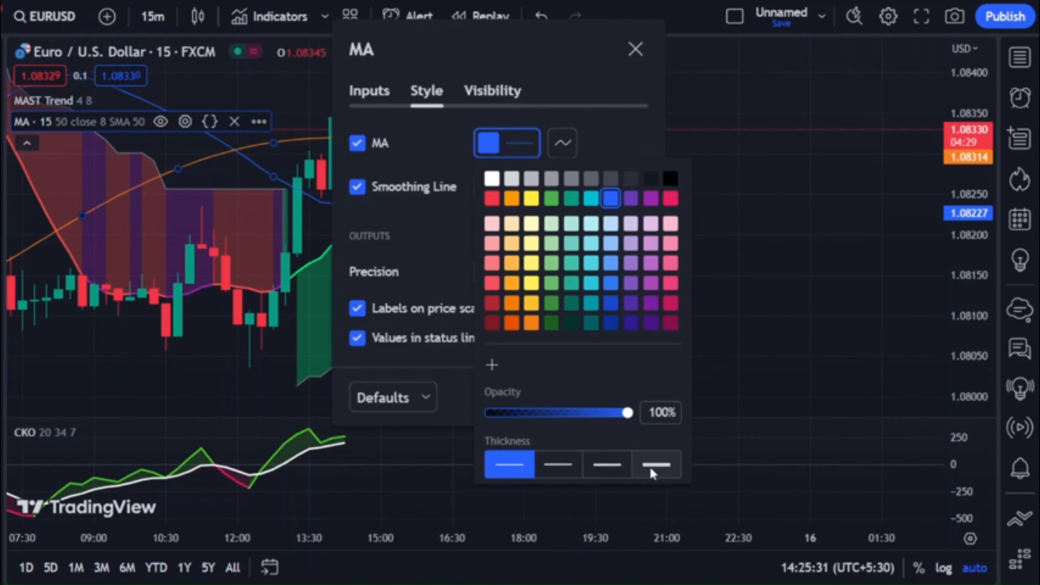
{"action": "left_click", "coordinate": [656, 464]}
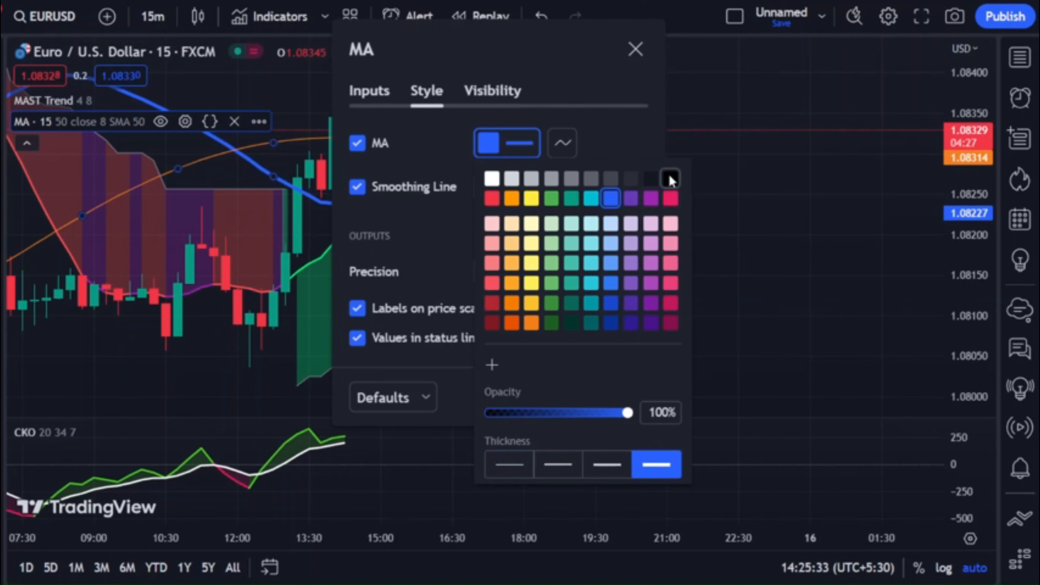
{"action": "left_click", "coordinate": [668, 179]}
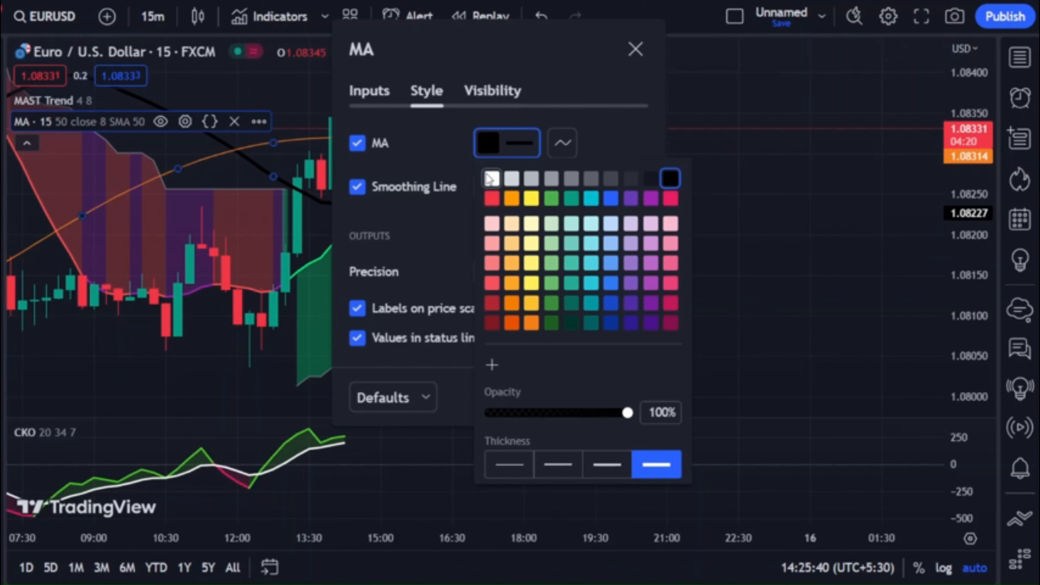
{"action": "left_click", "coordinate": [491, 178]}
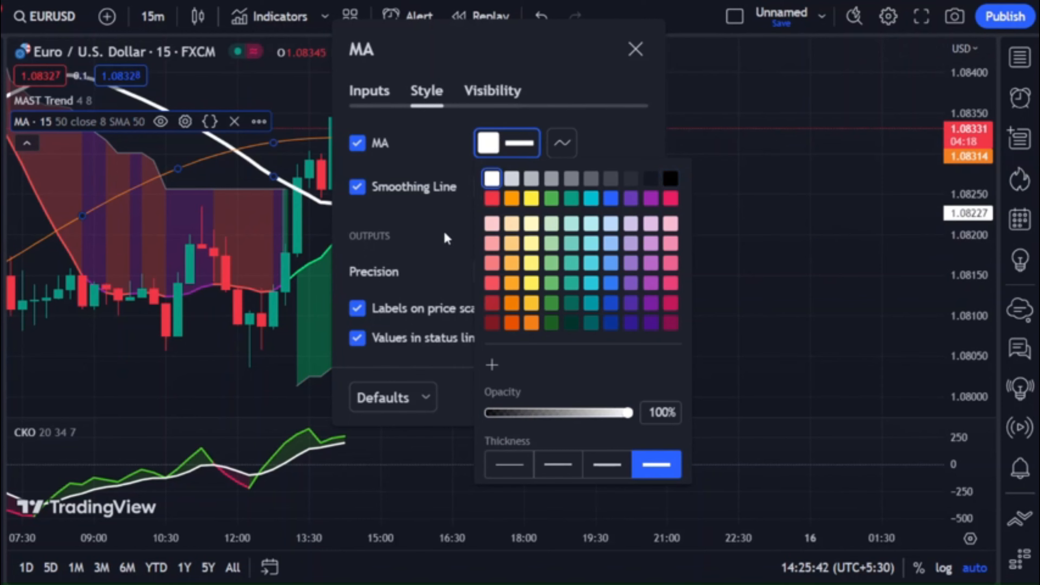
{"action": "left_click", "coordinate": [511, 198]}
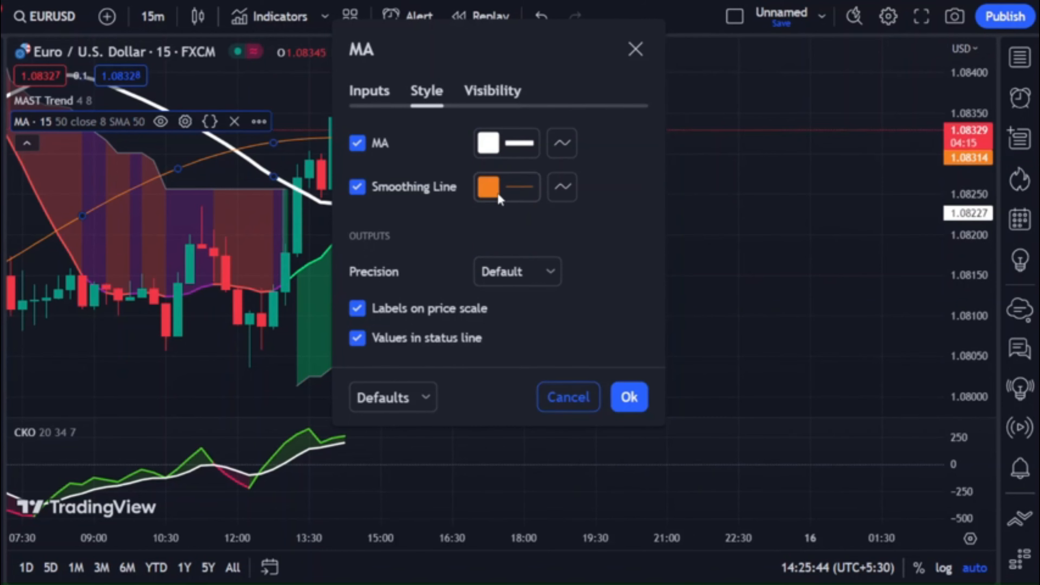
{"action": "mouse_move", "coordinate": [519, 198]}
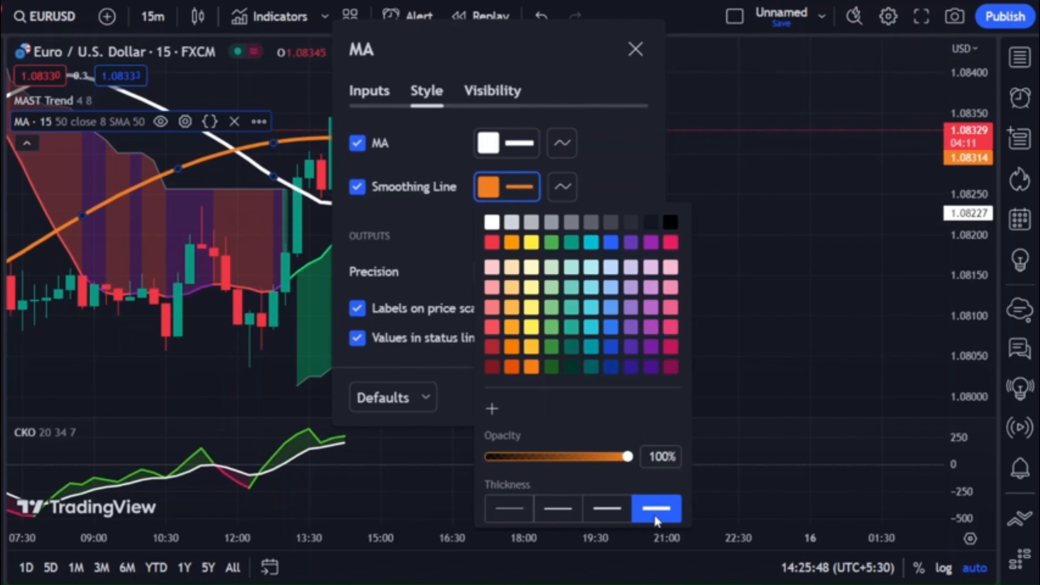
Colour the smoothing line white and apply the moving average settings.
{"action": "left_click", "coordinate": [492, 222]}
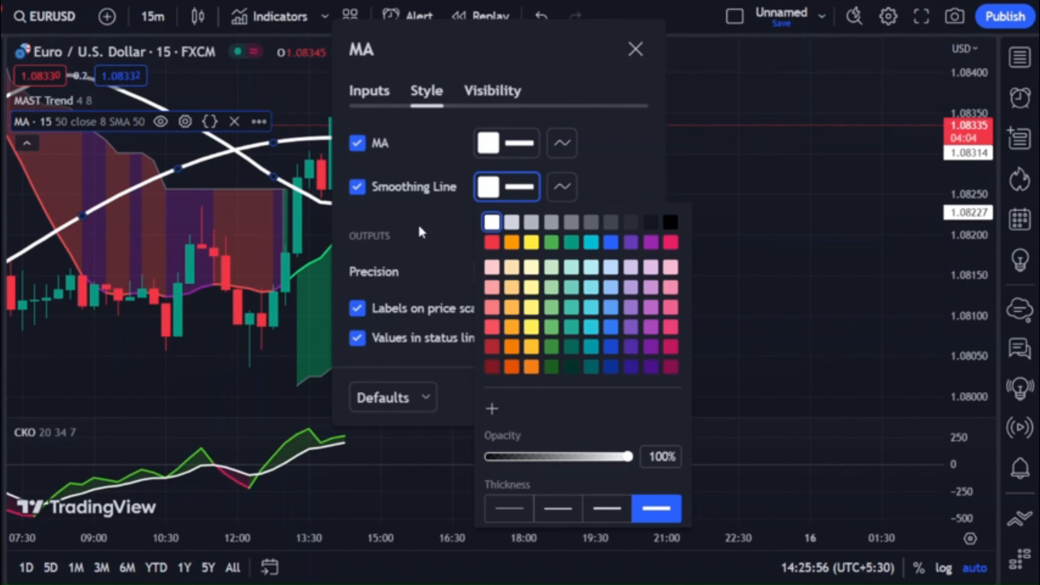
{"action": "left_click", "coordinate": [419, 232]}
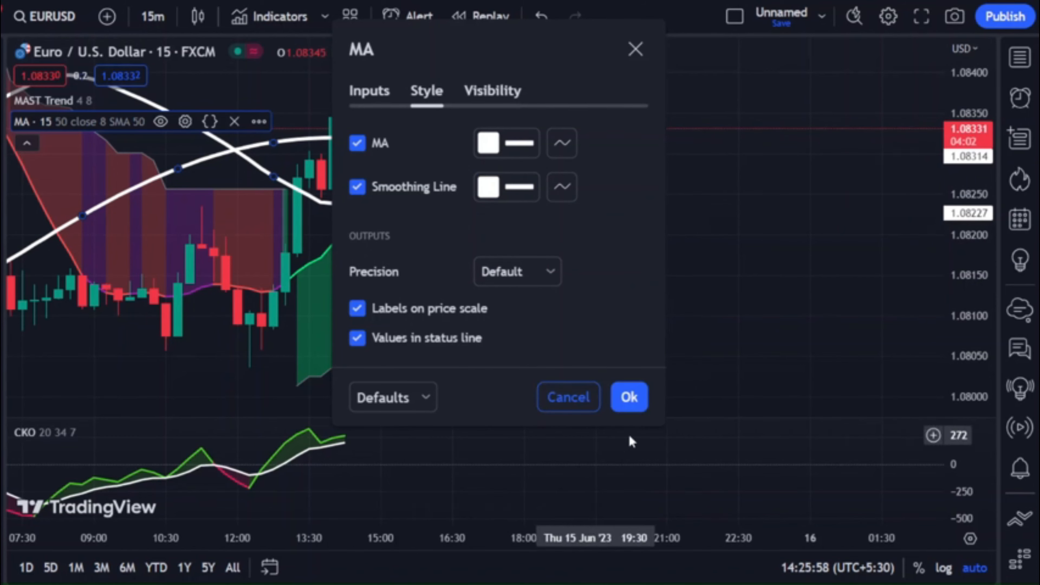
{"action": "left_click", "coordinate": [629, 397]}
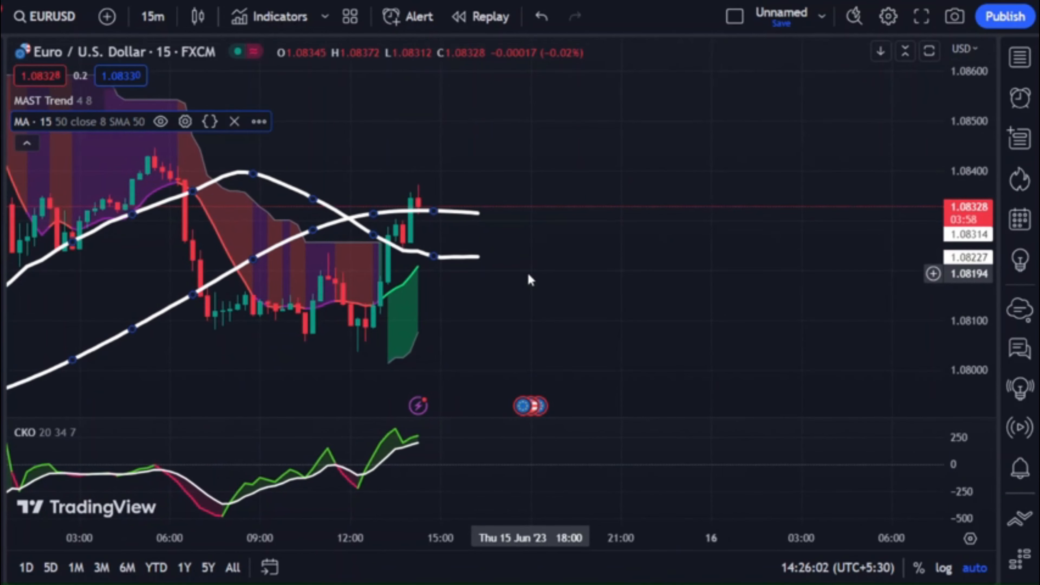
Scroll the chart back to the 8–13 June price action to inspect past signals.
{"action": "scroll", "scroll_direction": "down", "scroll_amount": 3}
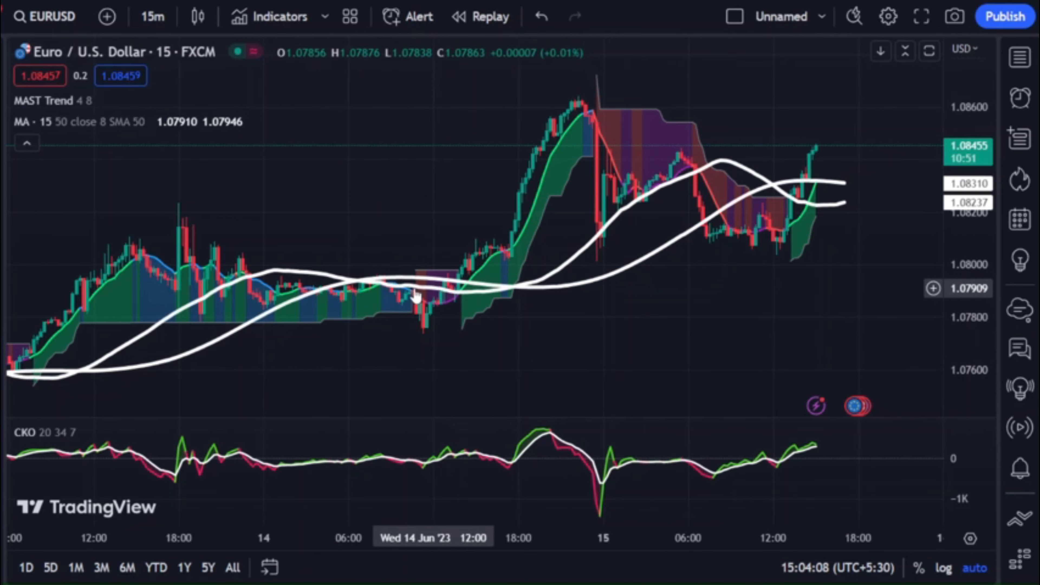
{"action": "mouse_move", "coordinate": [531, 287]}
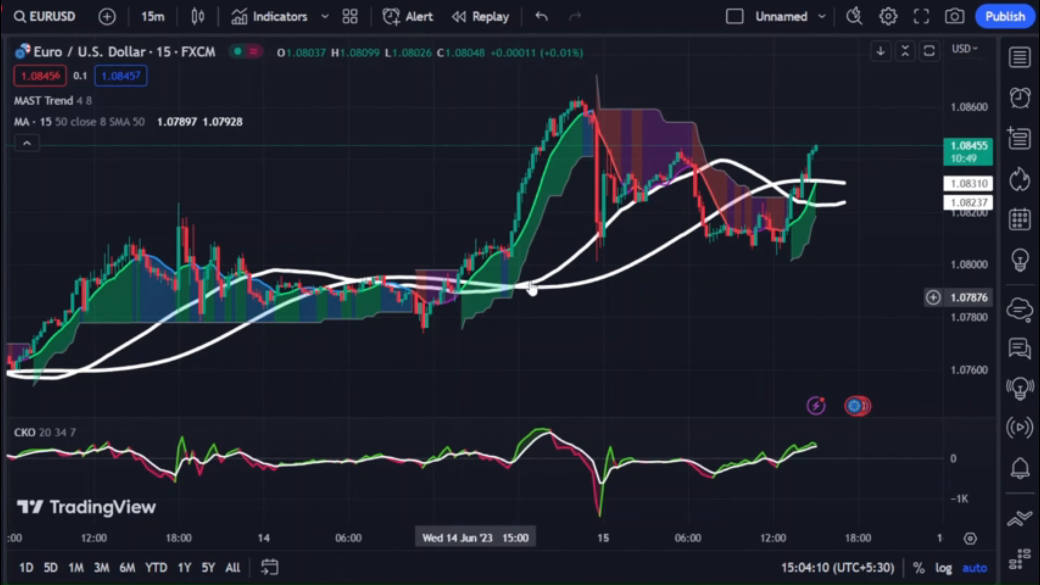
{"action": "mouse_move", "coordinate": [537, 320]}
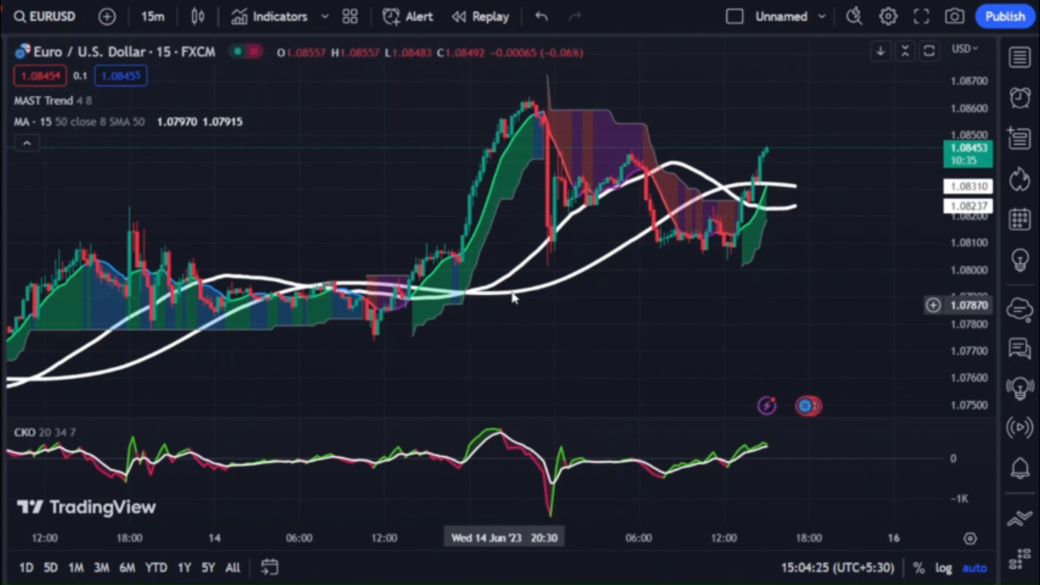
{"action": "mouse_move", "coordinate": [464, 289]}
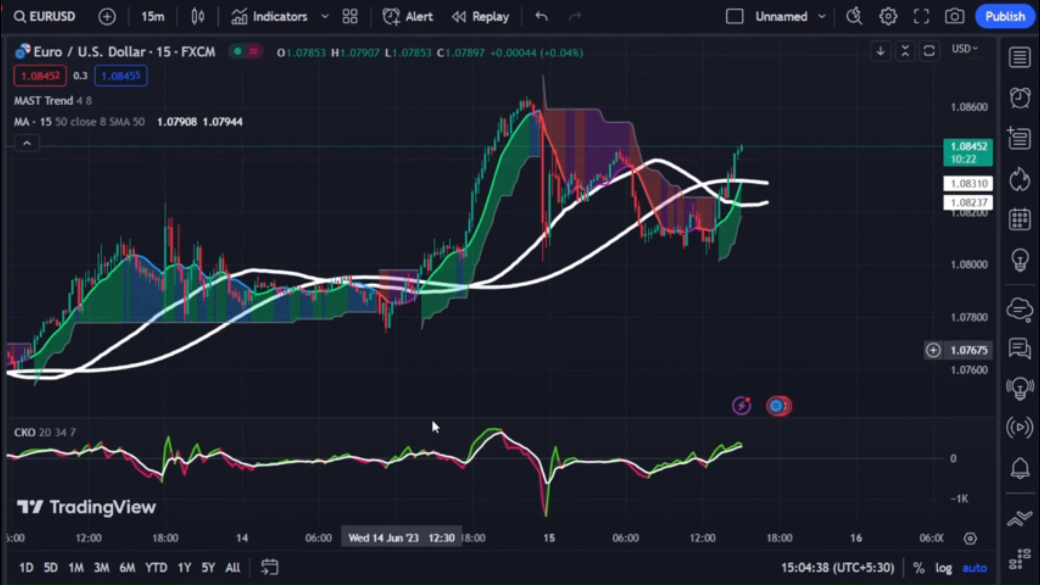
{"action": "mouse_move", "coordinate": [454, 209]}
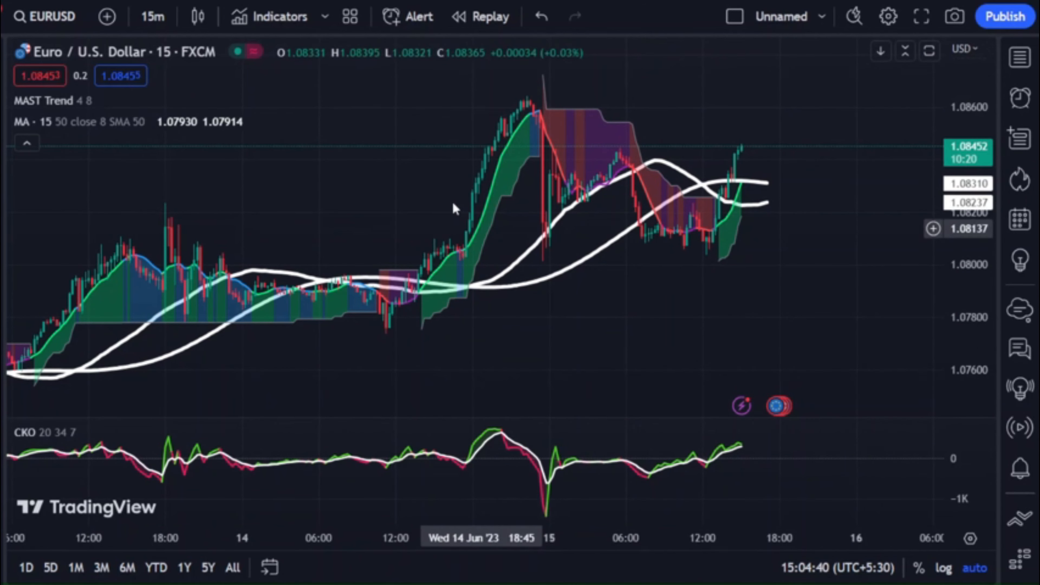
{"action": "mouse_move", "coordinate": [382, 371]}
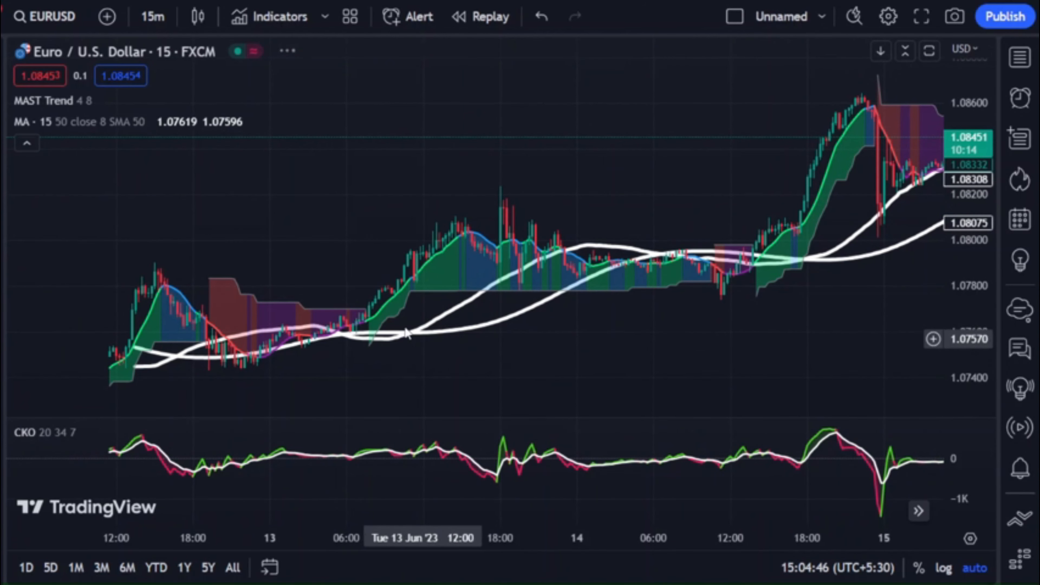
{"action": "scroll", "scroll_direction": "left", "scroll_amount": 3}
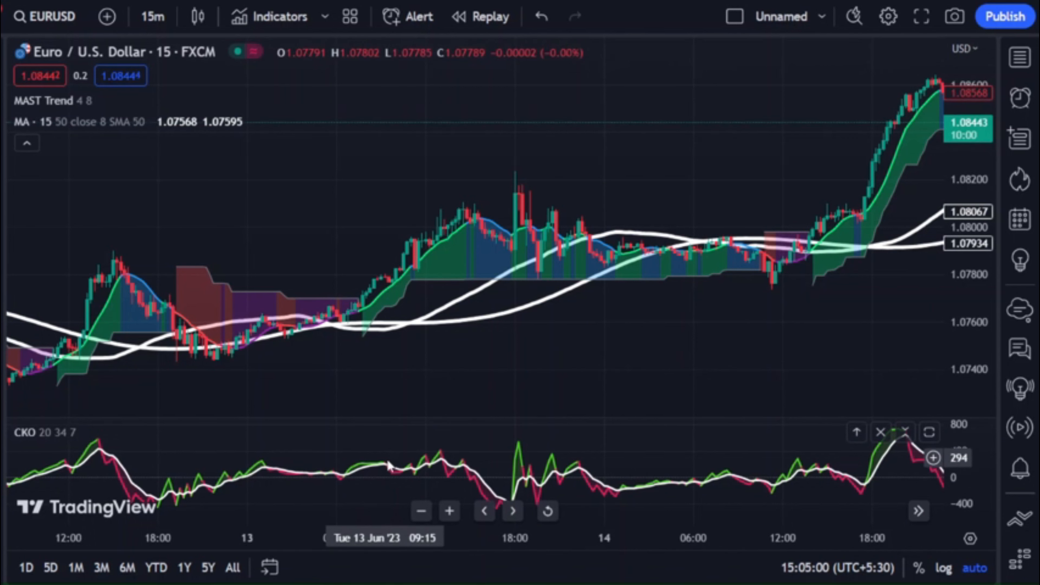
{"action": "mouse_move", "coordinate": [403, 473]}
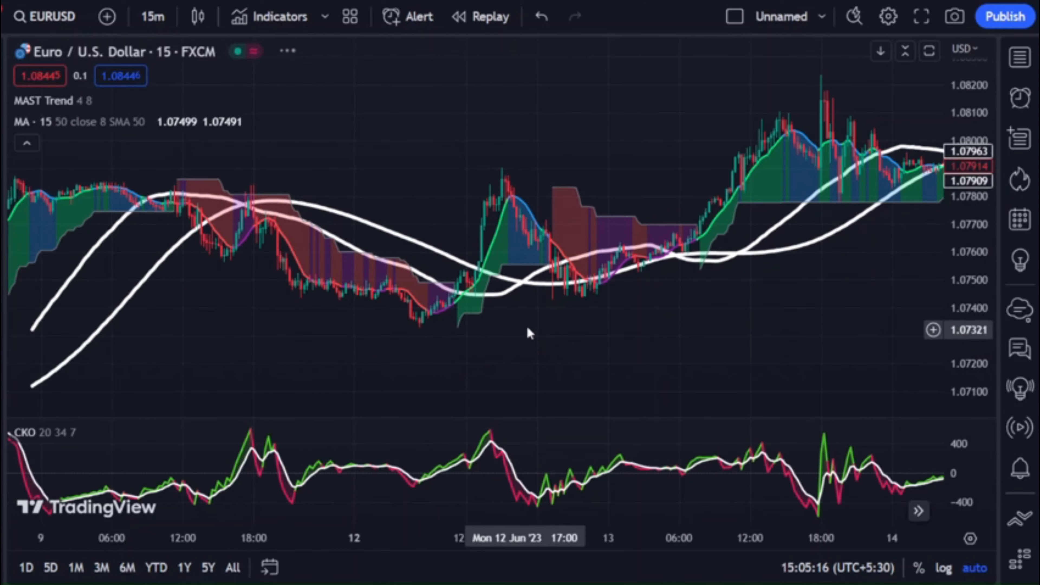
{"action": "mouse_move", "coordinate": [554, 292]}
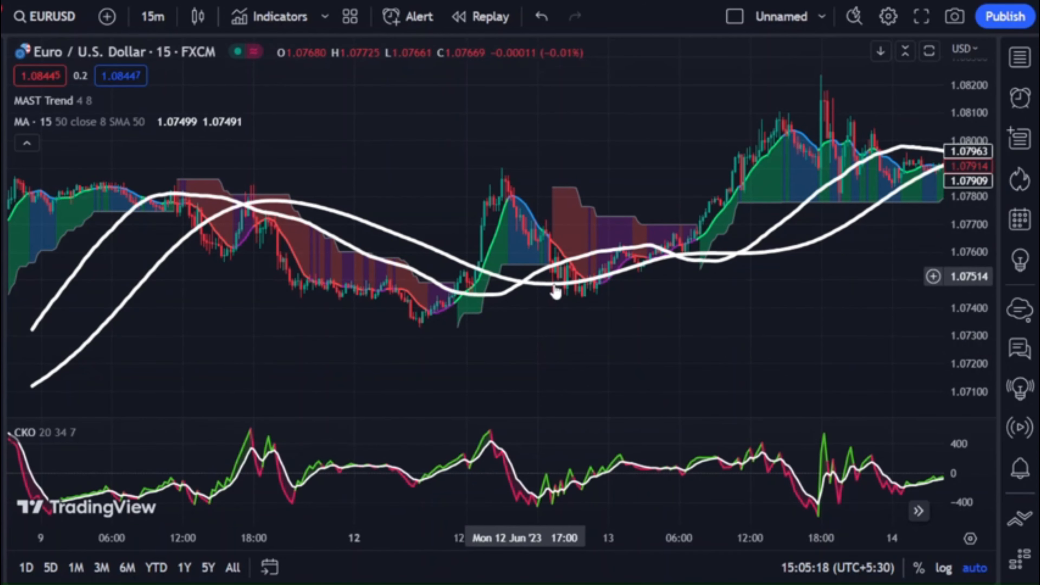
{"action": "mouse_move", "coordinate": [494, 451]}
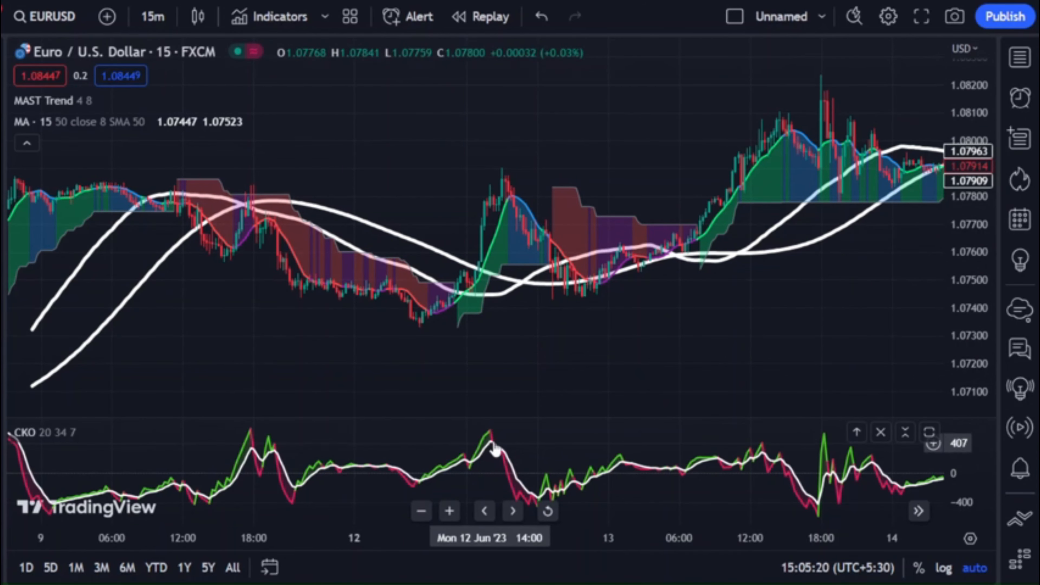
{"action": "mouse_move", "coordinate": [500, 461]}
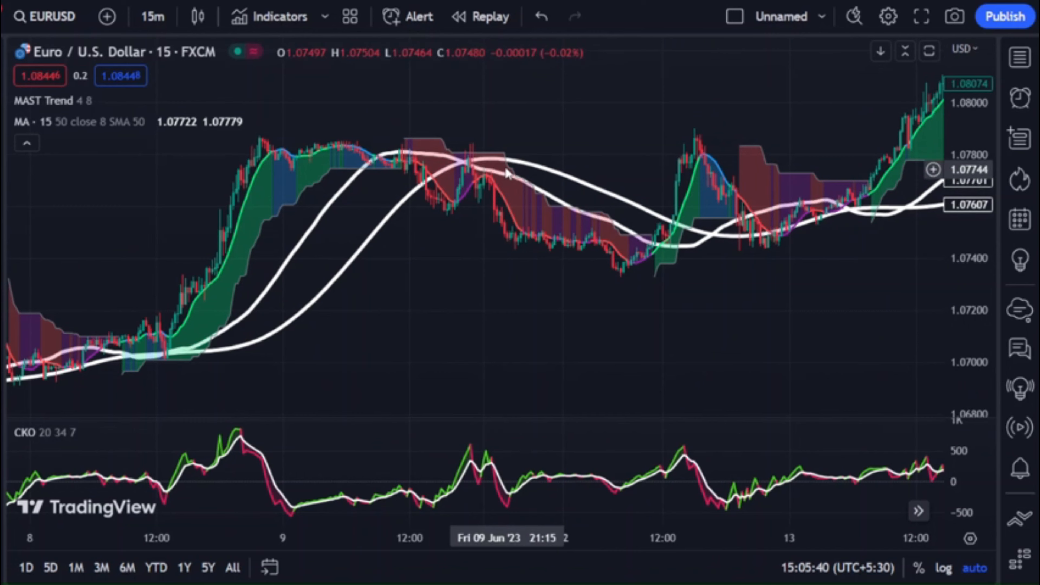
{"action": "mouse_move", "coordinate": [464, 175]}
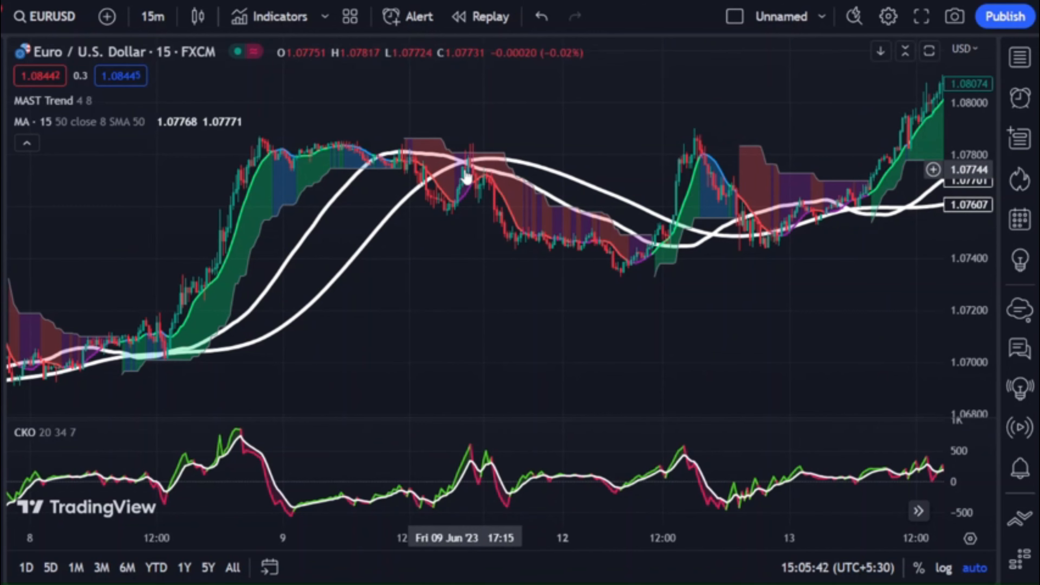
{"action": "mouse_move", "coordinate": [476, 166]}
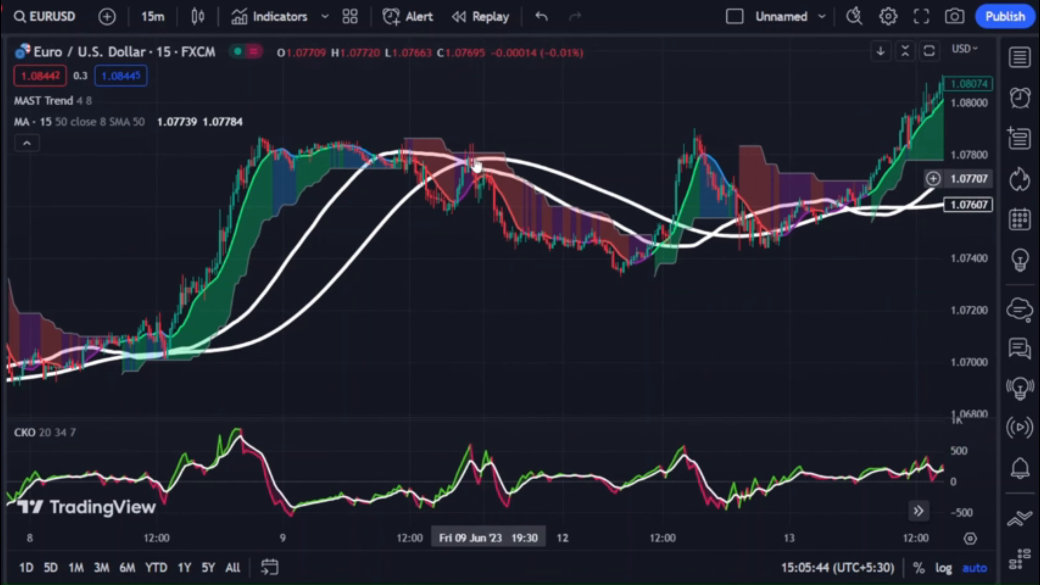
{"action": "mouse_move", "coordinate": [482, 237]}
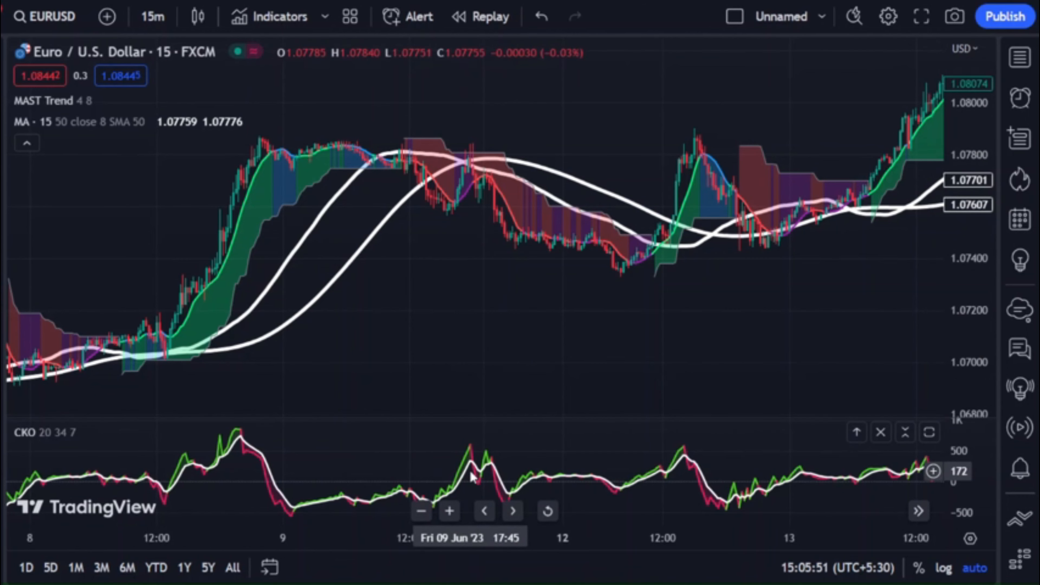
{"action": "mouse_move", "coordinate": [461, 322]}
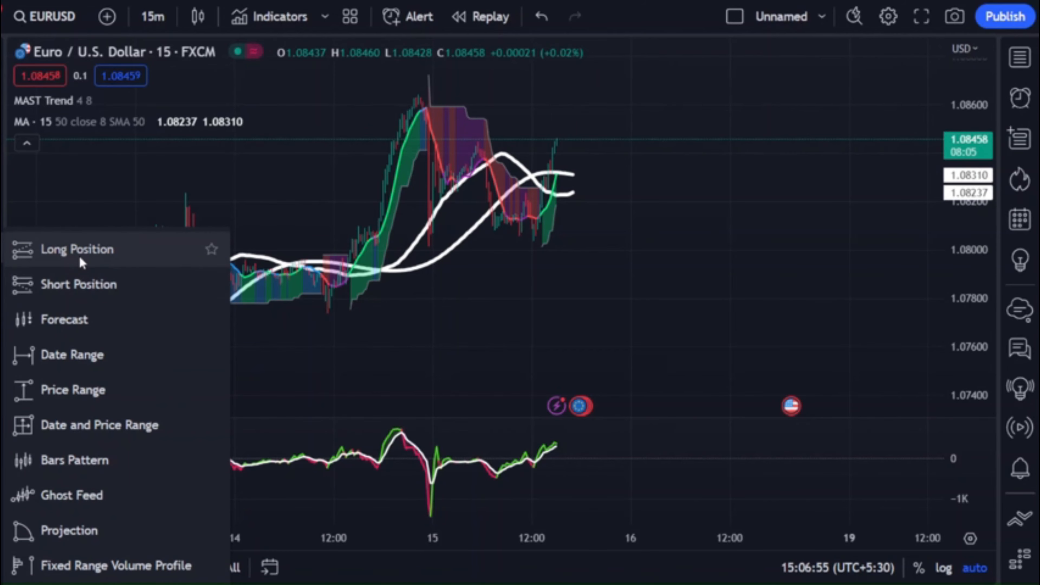
Place a long position at the start of the 8 June rally and begin a second long trade.
{"action": "left_click", "coordinate": [77, 249]}
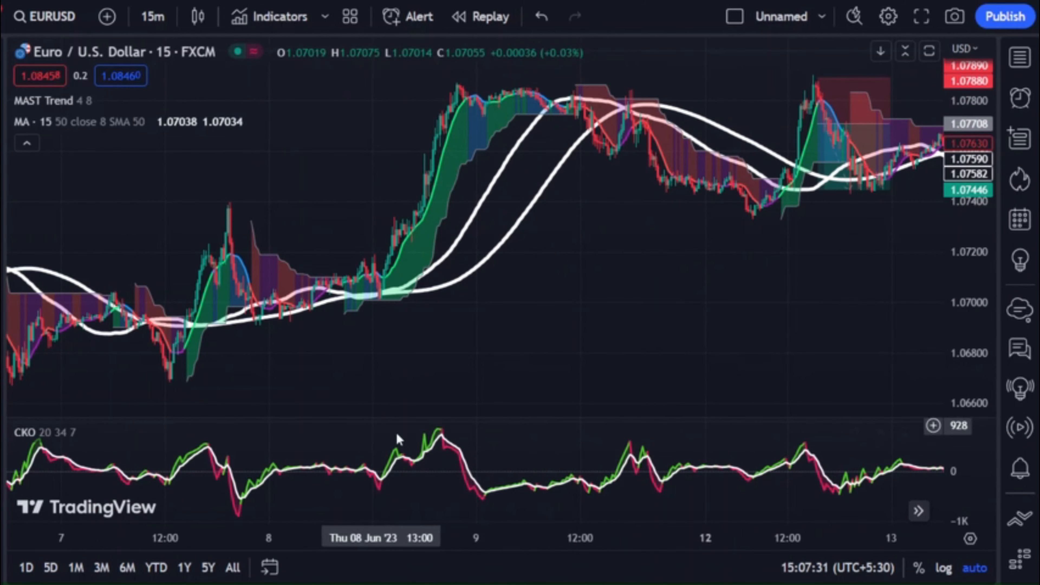
{"action": "mouse_move", "coordinate": [9, 249]}
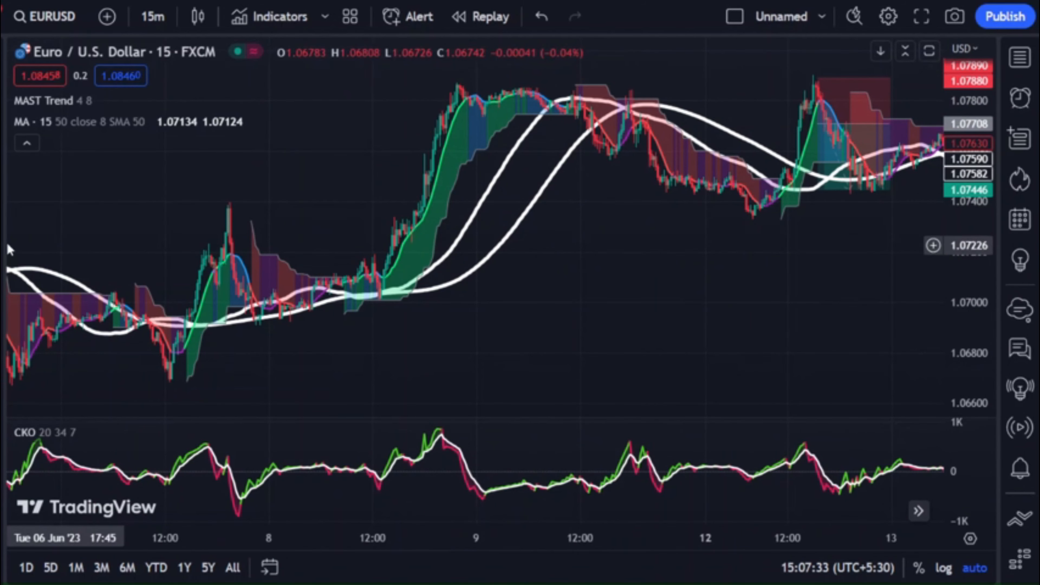
{"action": "mouse_move", "coordinate": [395, 256]}
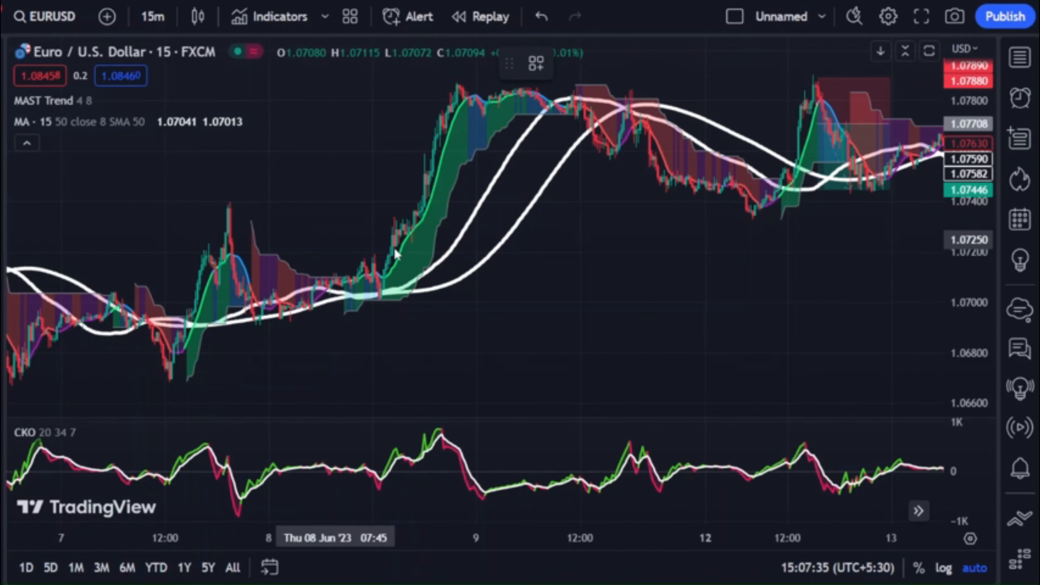
{"action": "left_click", "coordinate": [425, 233]}
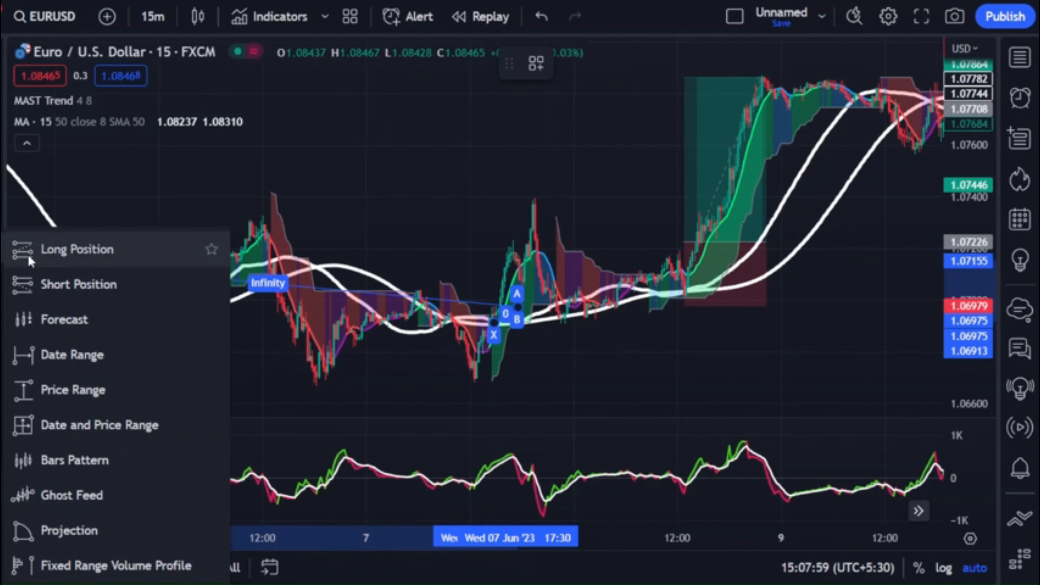
{"action": "left_click", "coordinate": [77, 249]}
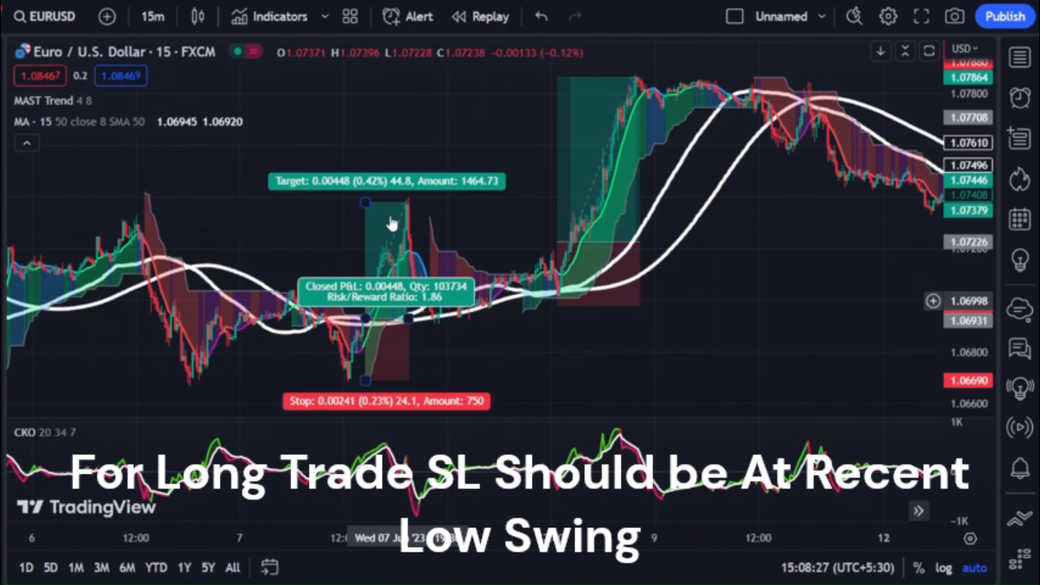
{"action": "mouse_move", "coordinate": [472, 357]}
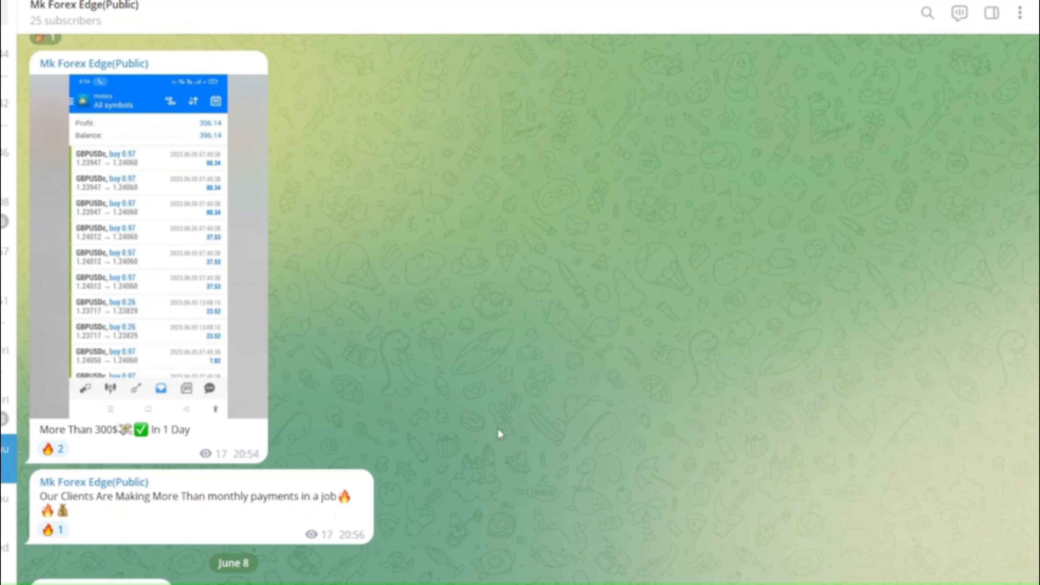
Scroll the Telegram channel feed to the June 7–8 GBPUSD trade-history screenshots.
{"action": "scroll", "scroll_direction": "down", "scroll_amount": 3}
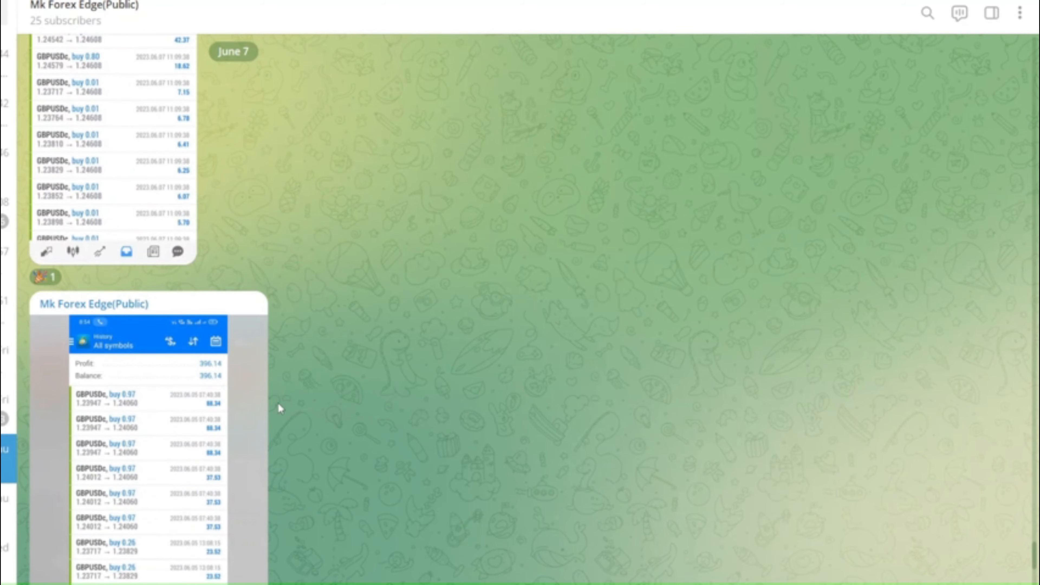
{"action": "mouse_move", "coordinate": [171, 324]}
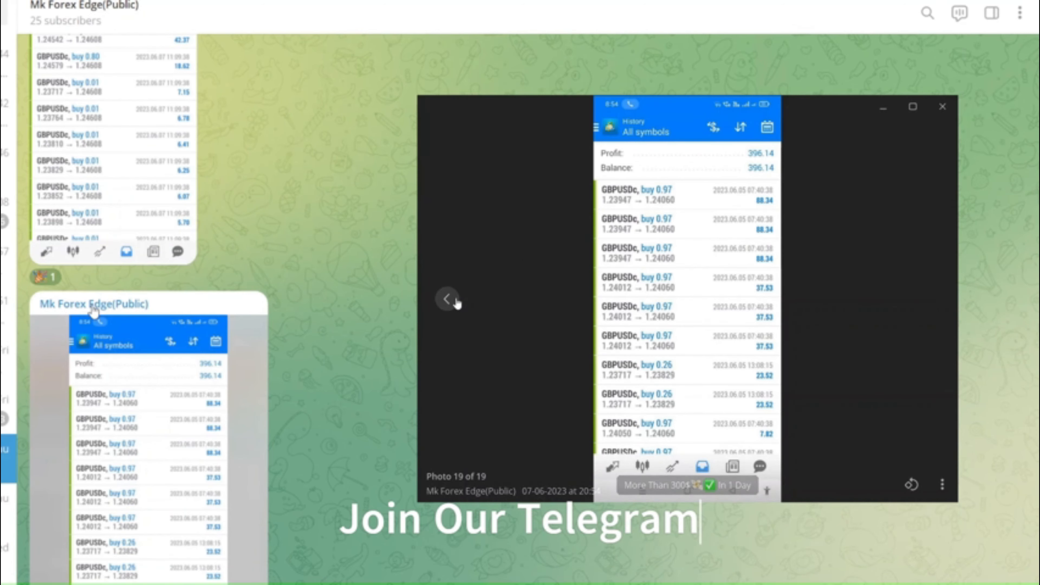
Step back through the trade-history photos and clips, past the 1 June history, 400.05 and 14.84 profit screenshots.
{"action": "left_click", "coordinate": [448, 298]}
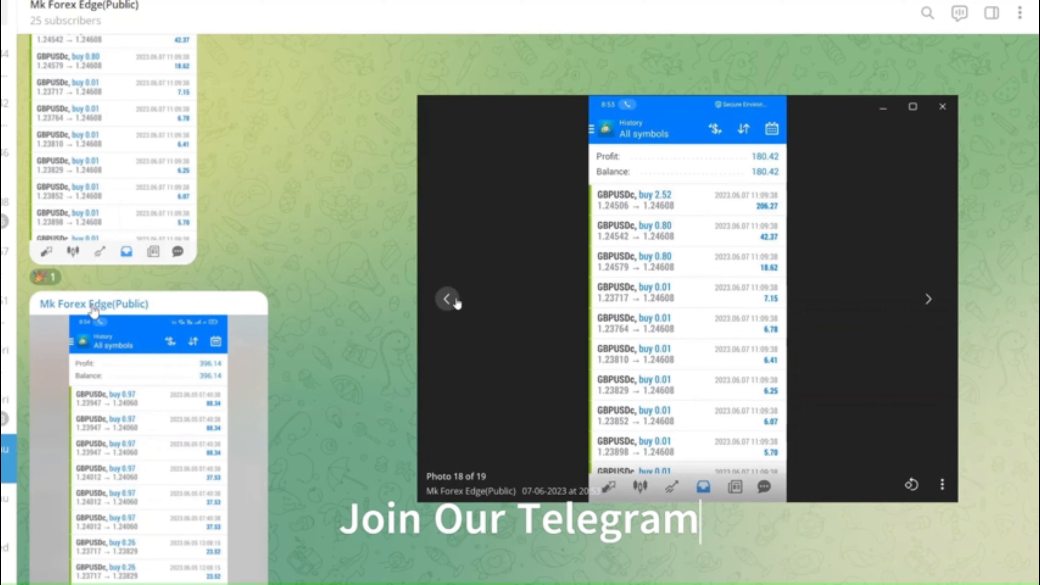
{"action": "left_click", "coordinate": [447, 299]}
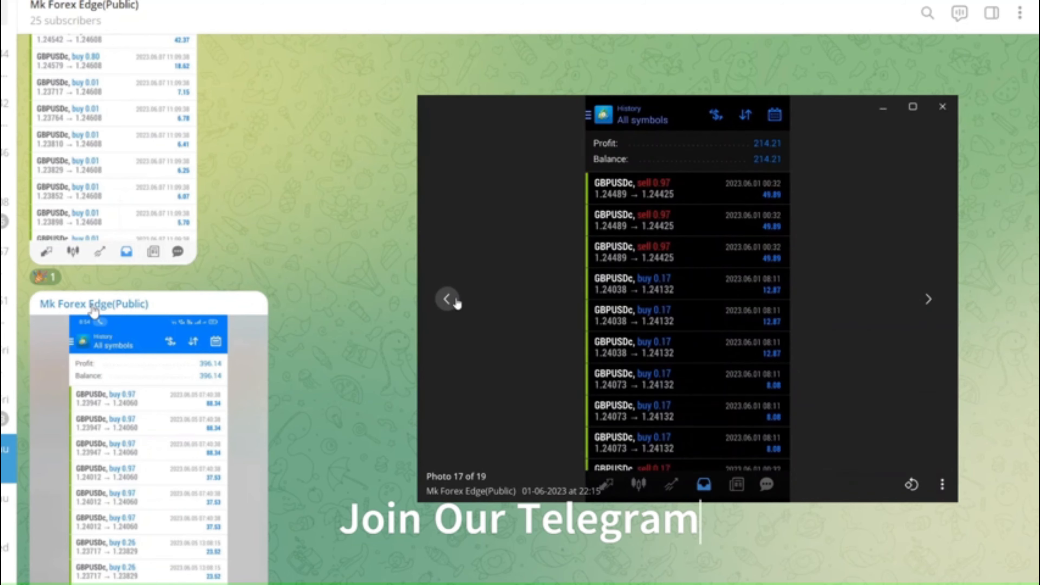
{"action": "left_click", "coordinate": [447, 299]}
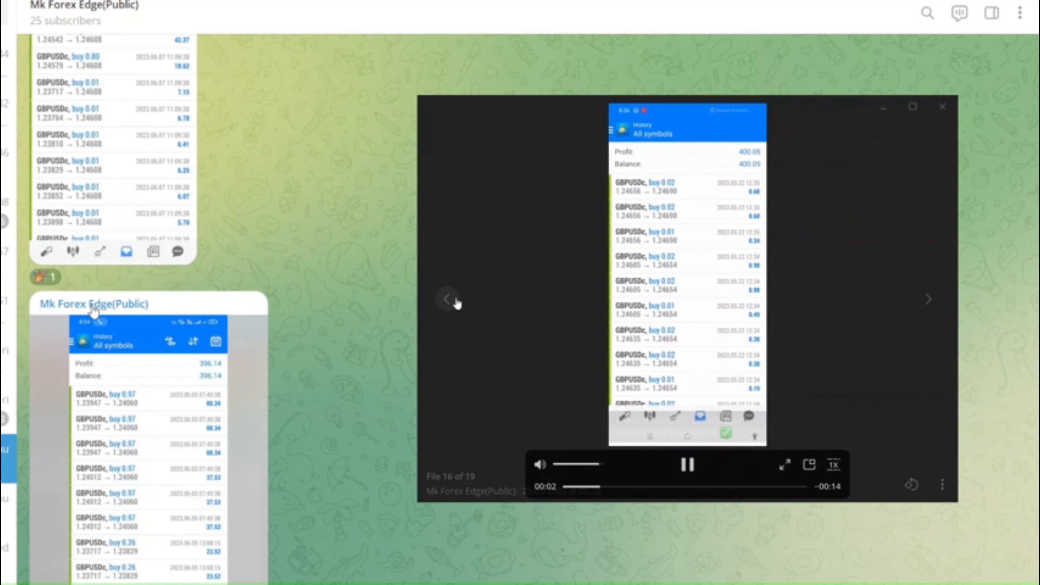
{"action": "left_click", "coordinate": [447, 299]}
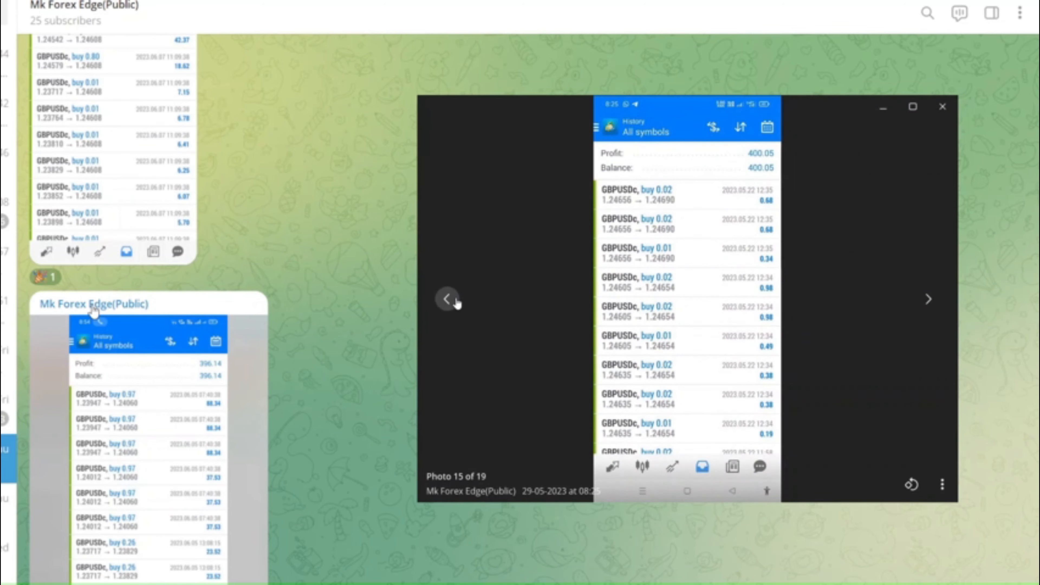
{"action": "left_click", "coordinate": [447, 298]}
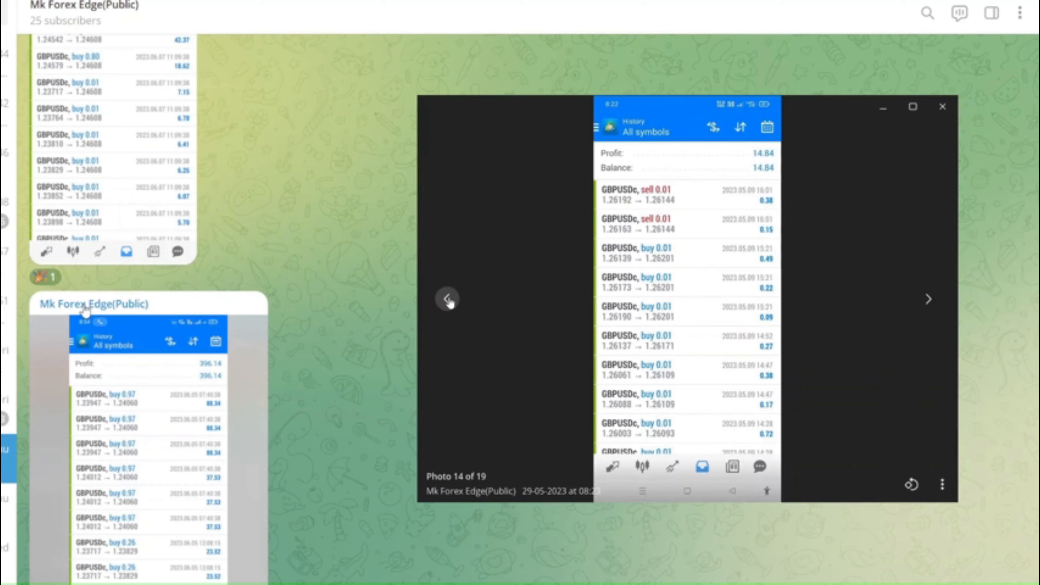
Continue to the earlier open-positions screenshot, one photo forward, then back to an earlier trade-result clip.
{"action": "left_click", "coordinate": [448, 298]}
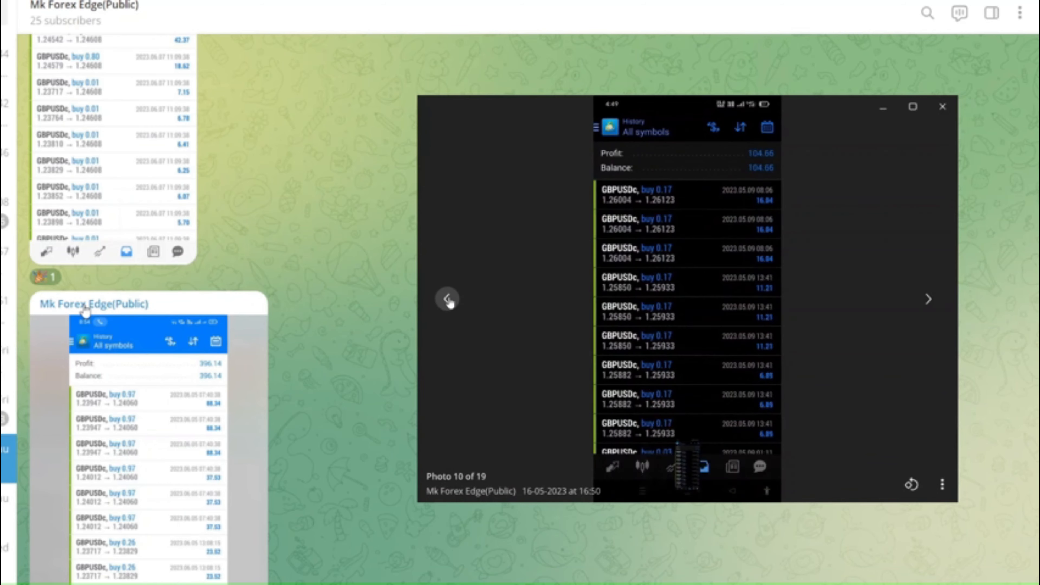
{"action": "left_click", "coordinate": [447, 298]}
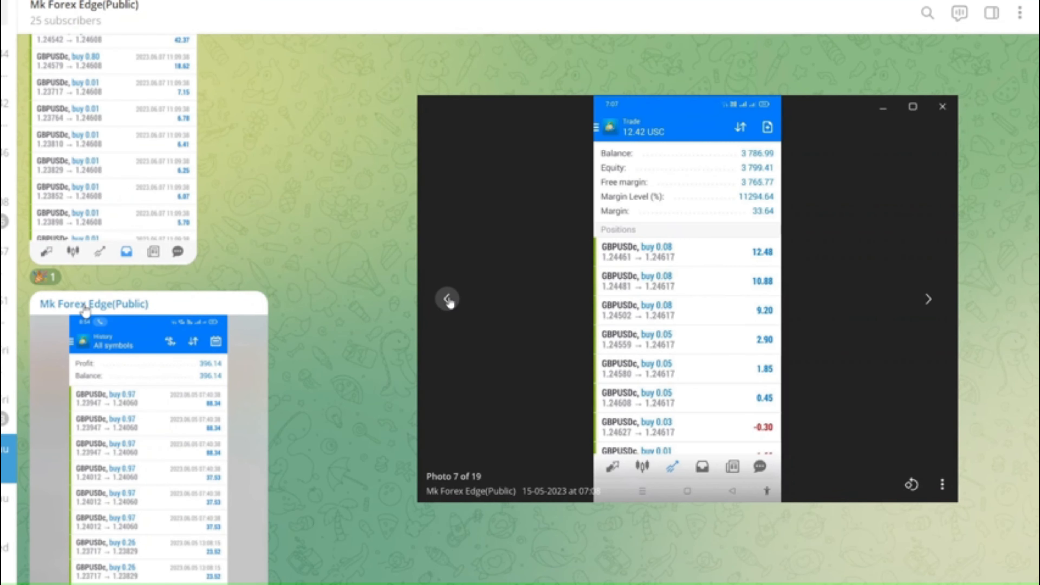
{"action": "left_click", "coordinate": [928, 298]}
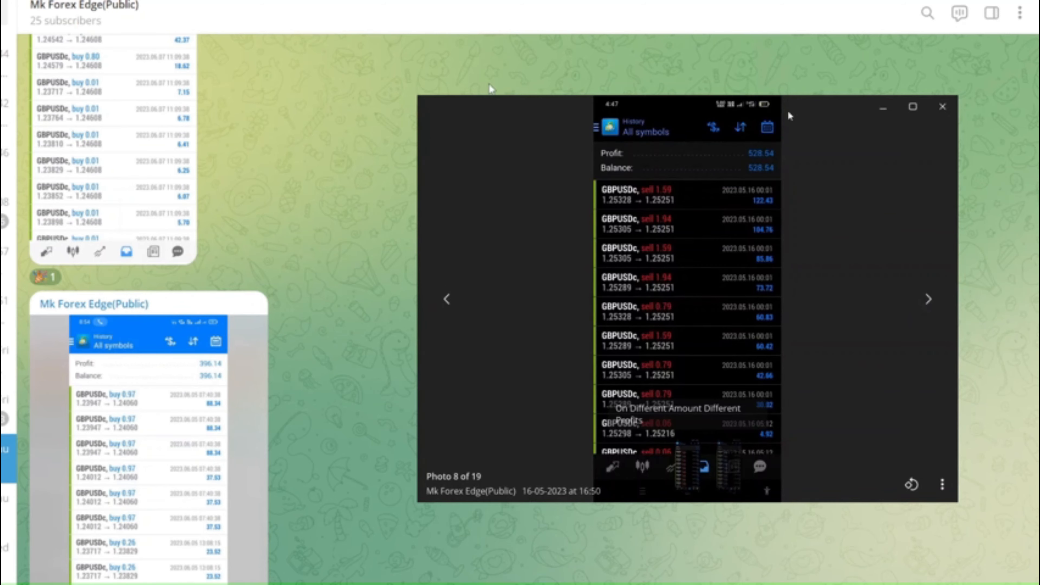
{"action": "mouse_move", "coordinate": [446, 298]}
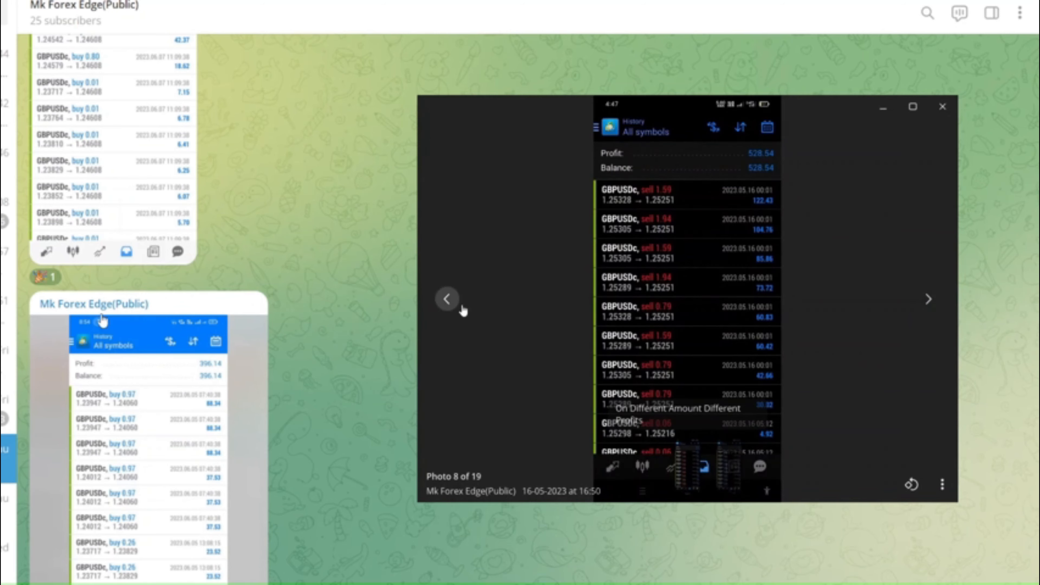
{"action": "left_click", "coordinate": [447, 299]}
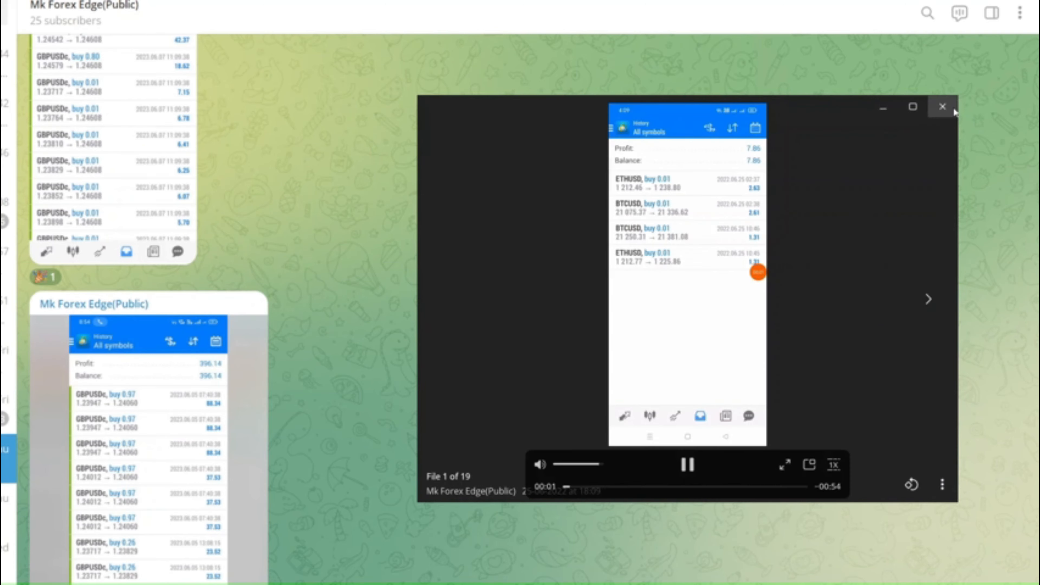